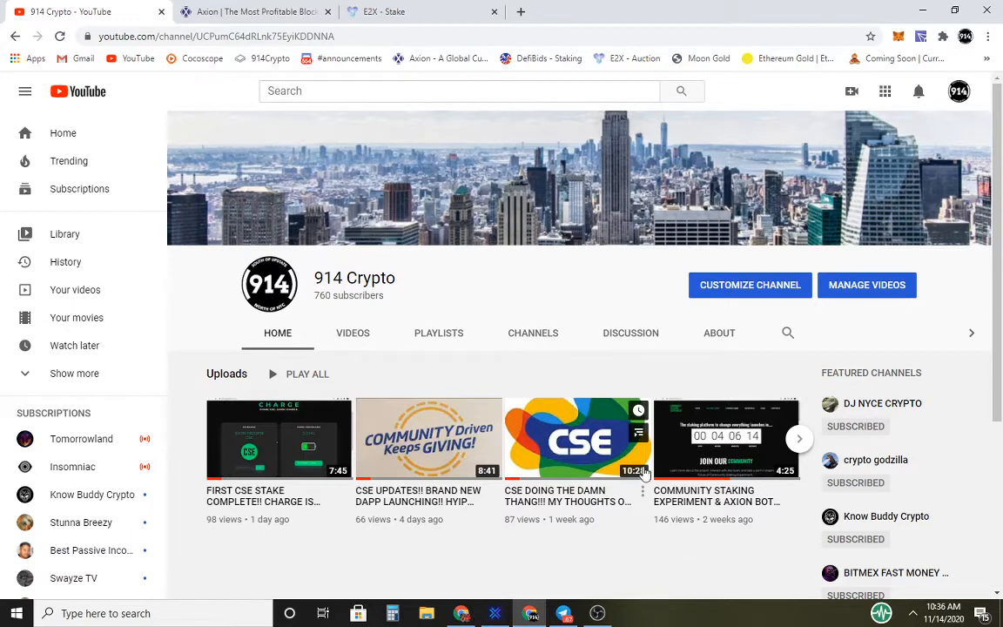
mouse_move(426, 560)
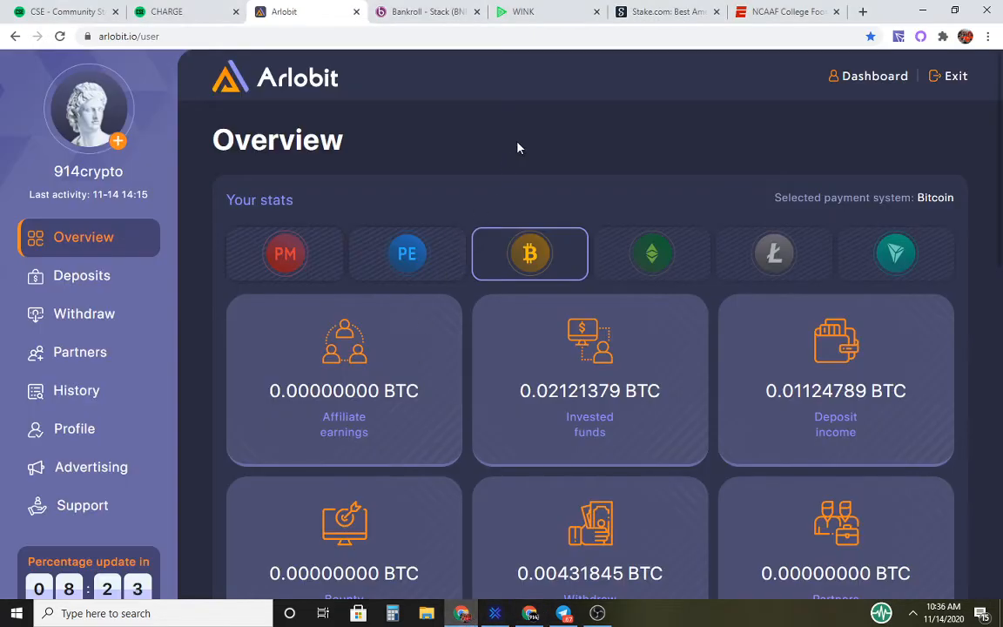
mouse_move(526, 136)
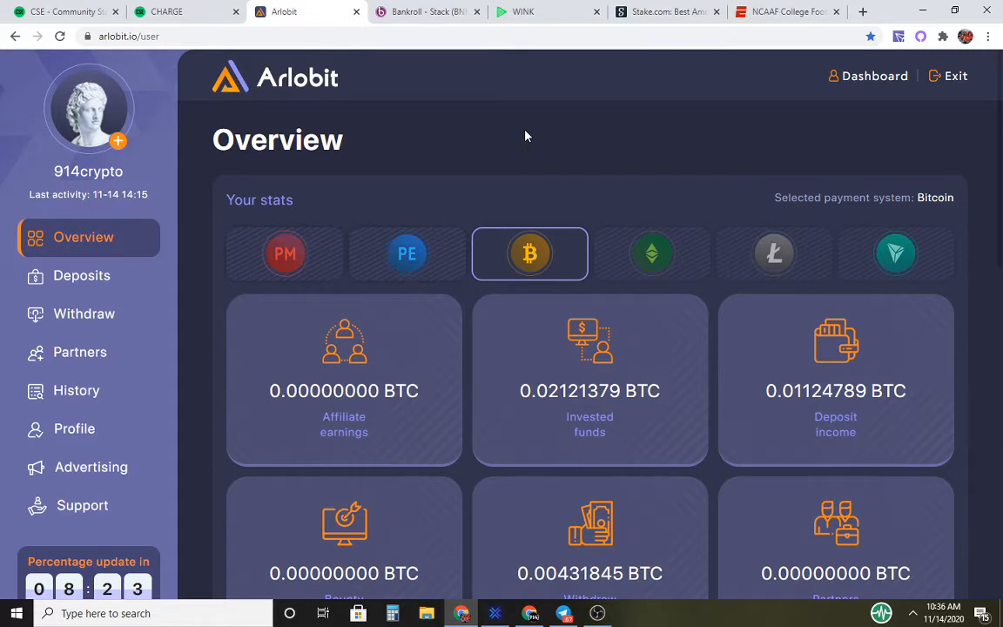
mouse_move(531, 136)
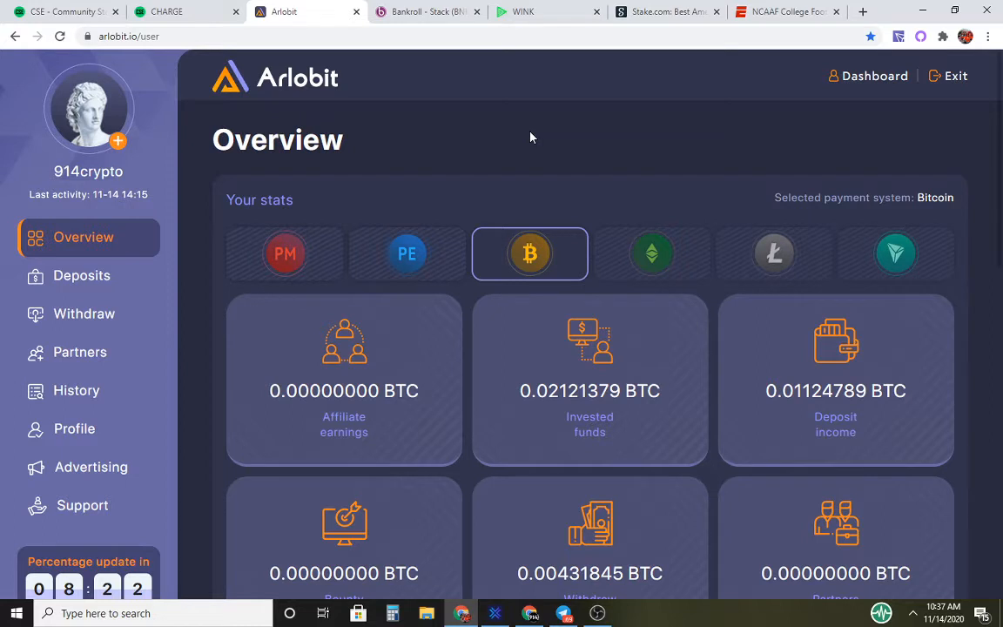
mouse_move(484, 126)
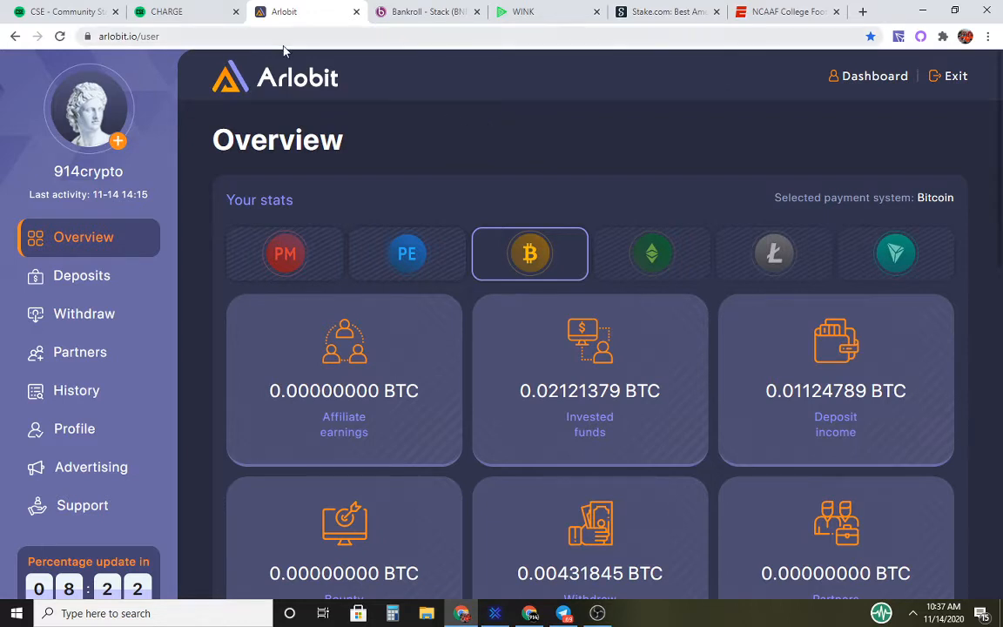
Step: Switch to the CSE Tron staking site tab
click(61, 10)
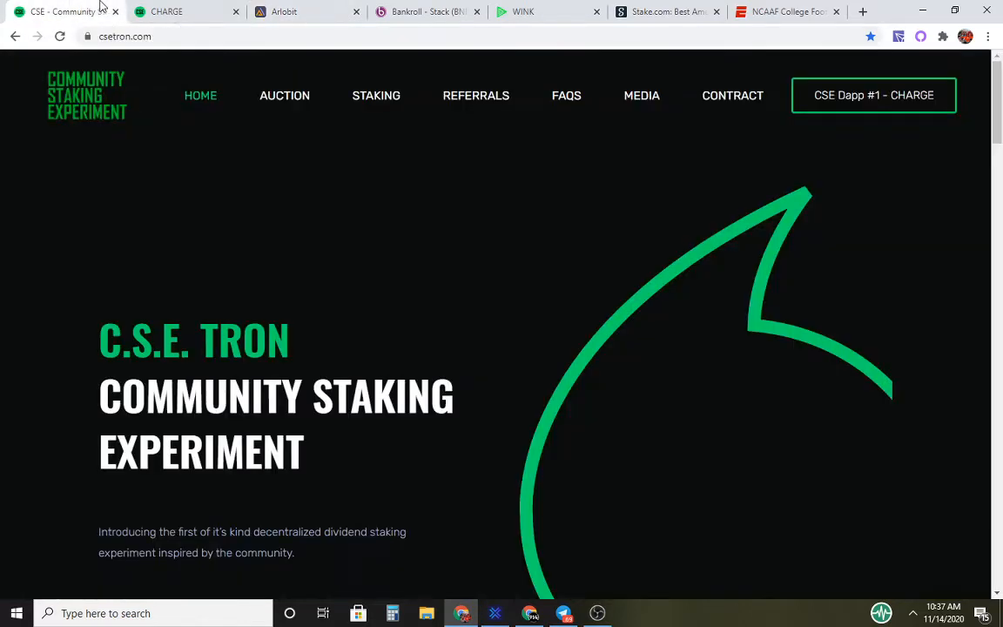
mouse_move(283, 96)
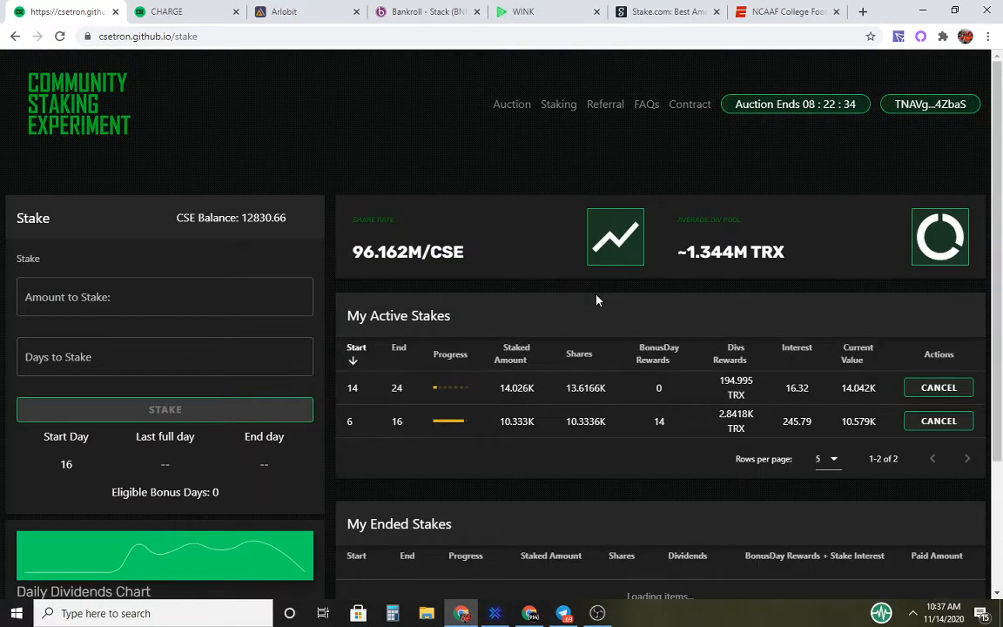
mouse_move(682, 399)
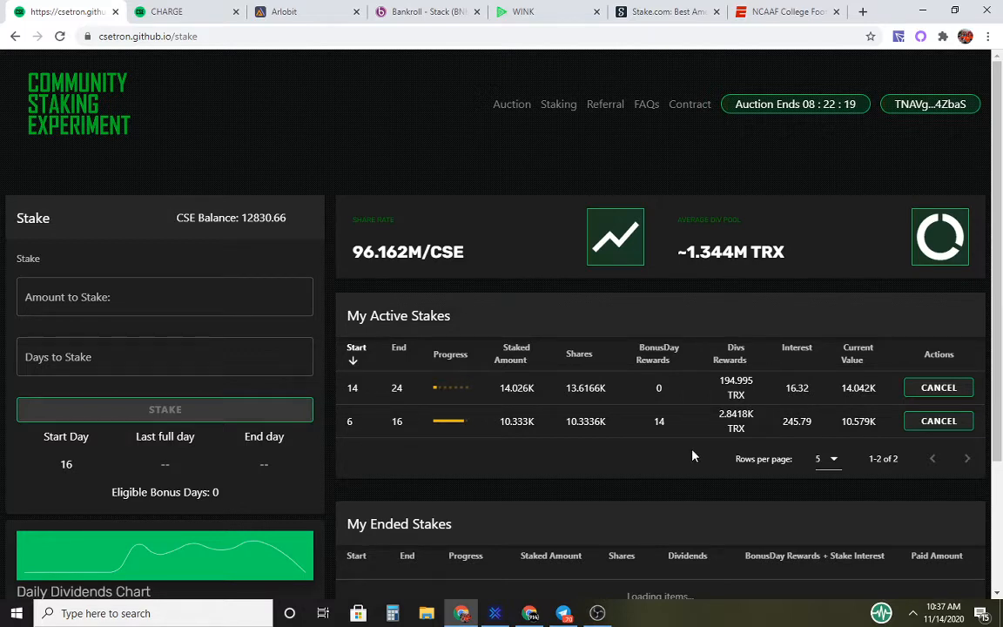
mouse_move(671, 470)
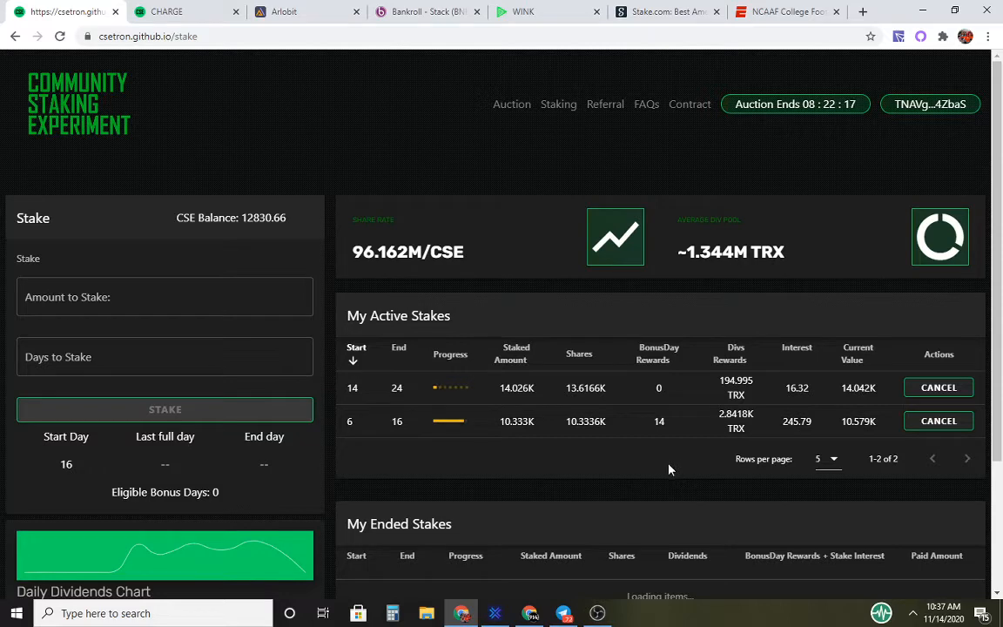
mouse_move(653, 468)
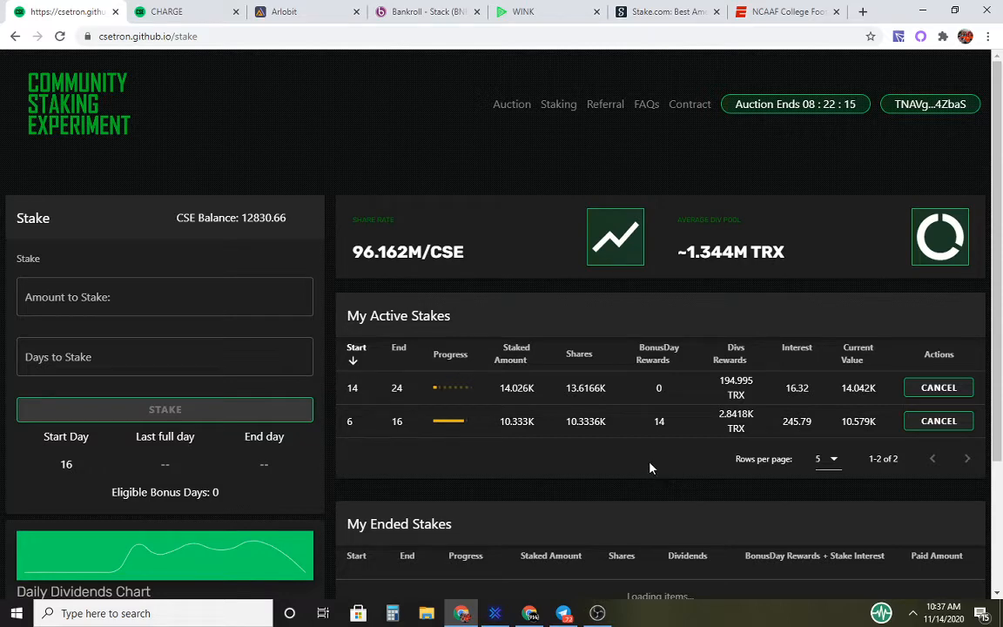
mouse_move(252, 230)
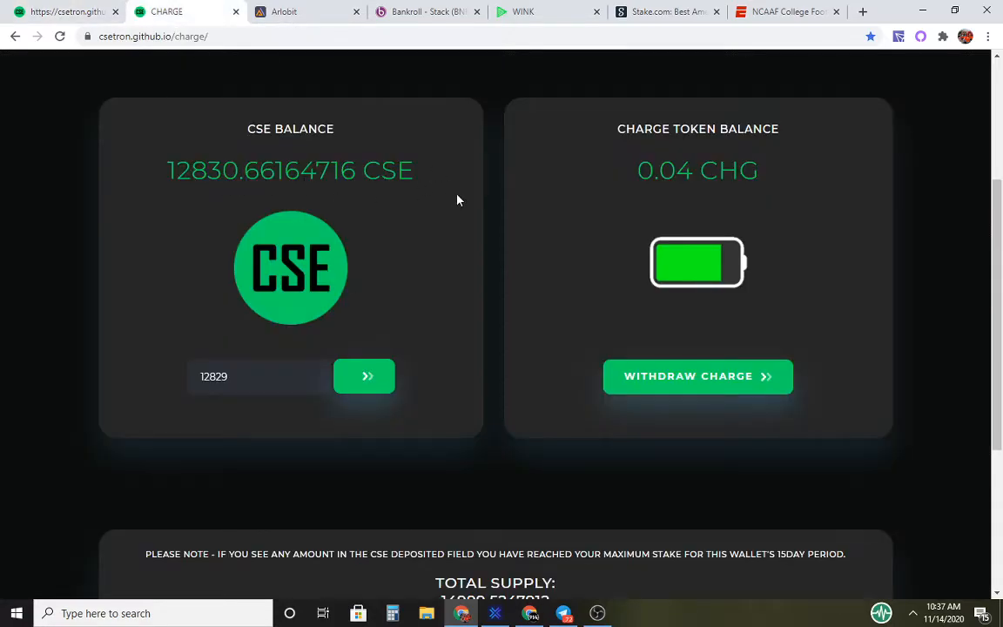
Step: Submit the 12829 CSE stake and accept the TronLink signature request
scroll(down, 3)
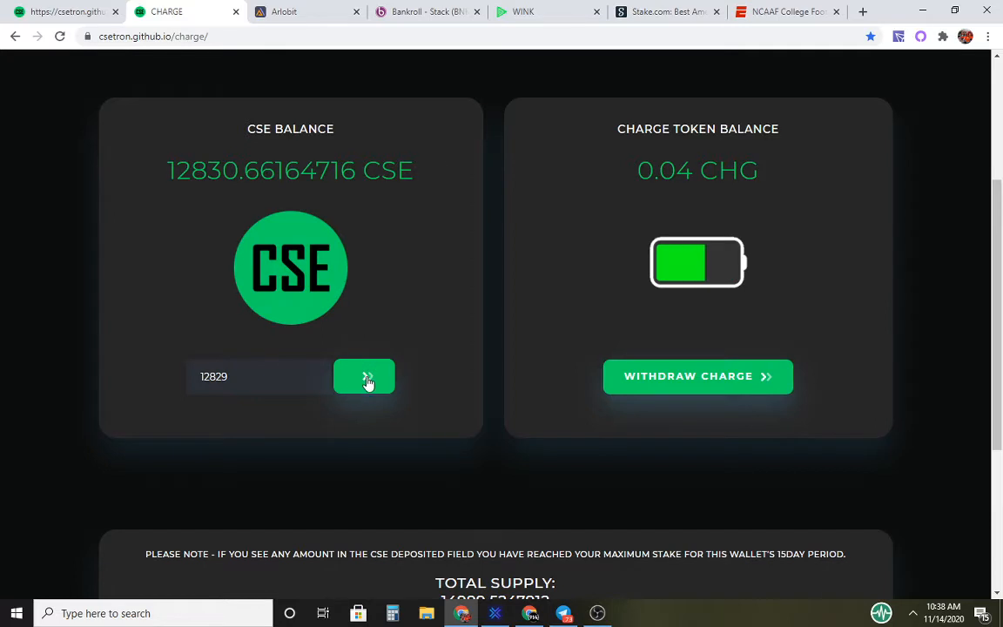
click(364, 376)
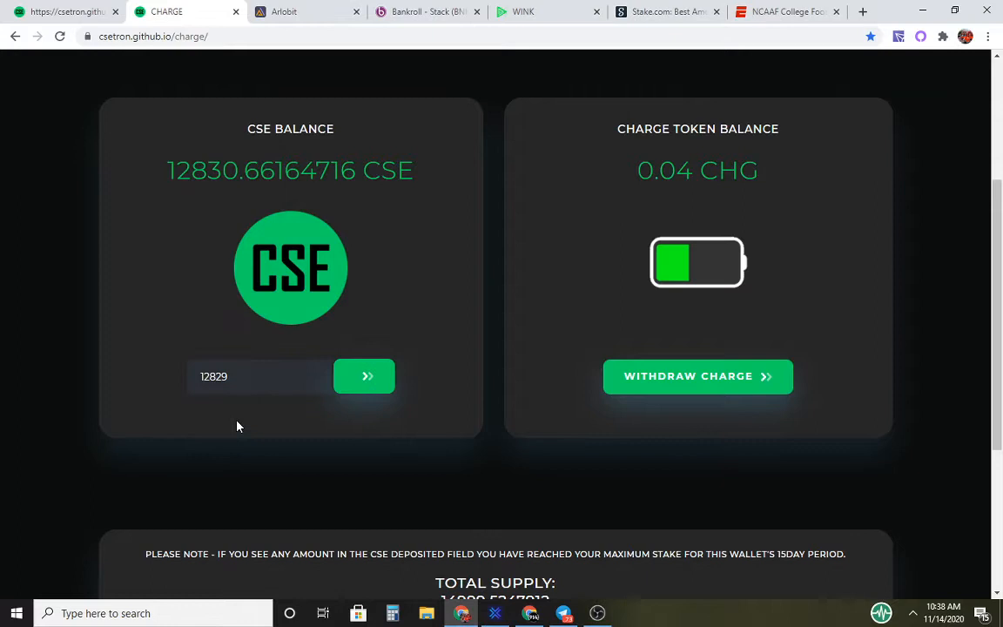
click(363, 376)
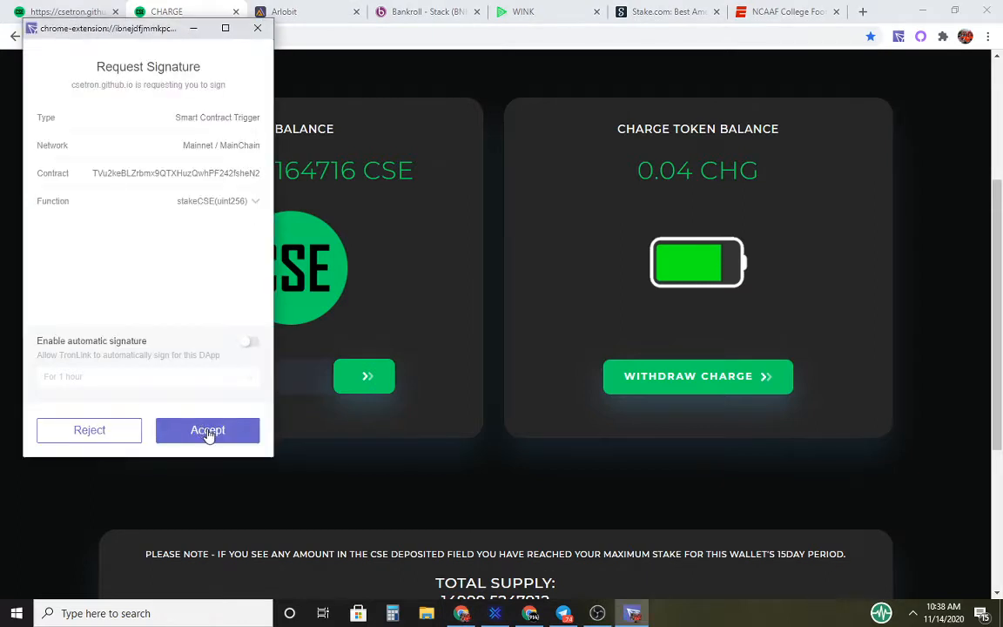
click(207, 428)
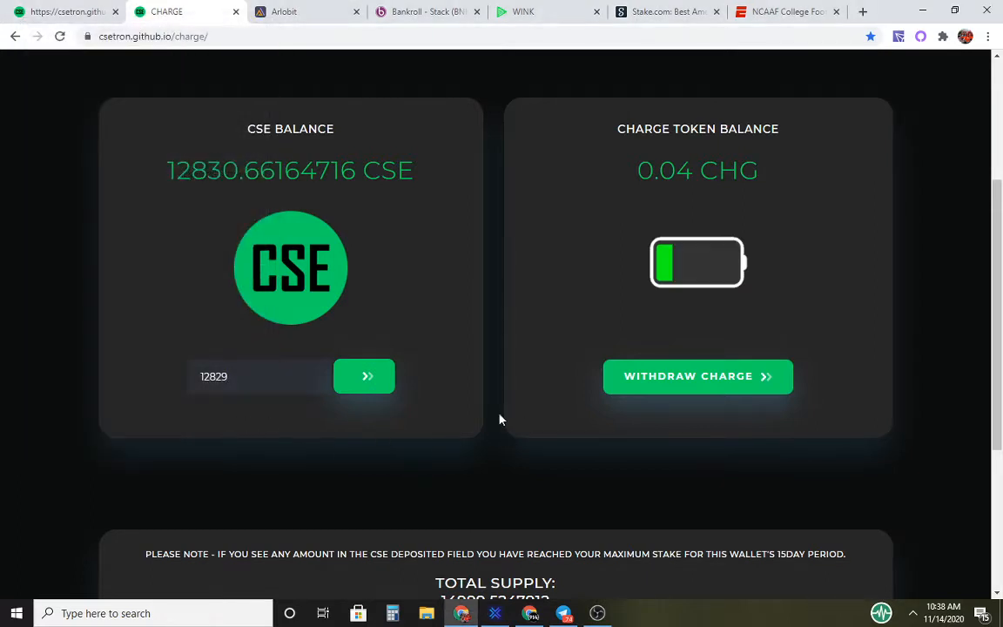
Step: Scroll through the CSE Charge page to check the staking totals
scroll(down, 3)
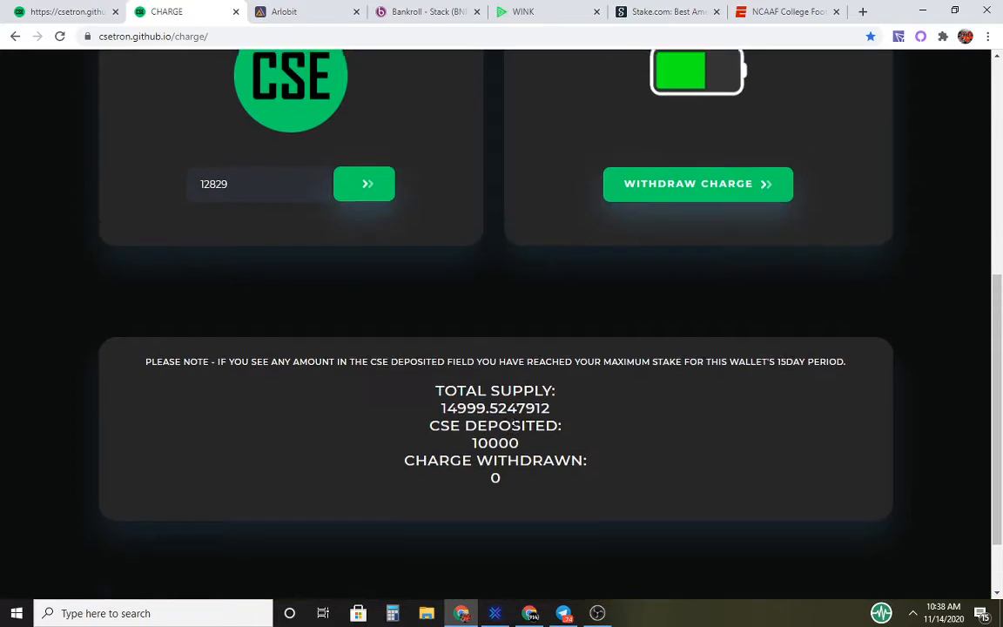
scroll(up, 3)
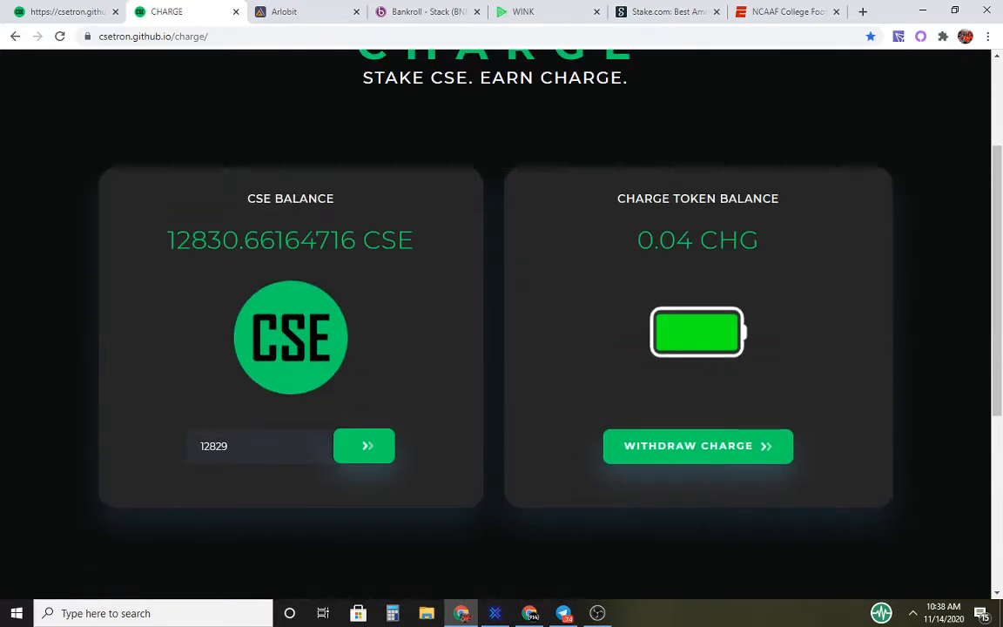
scroll(up, 3)
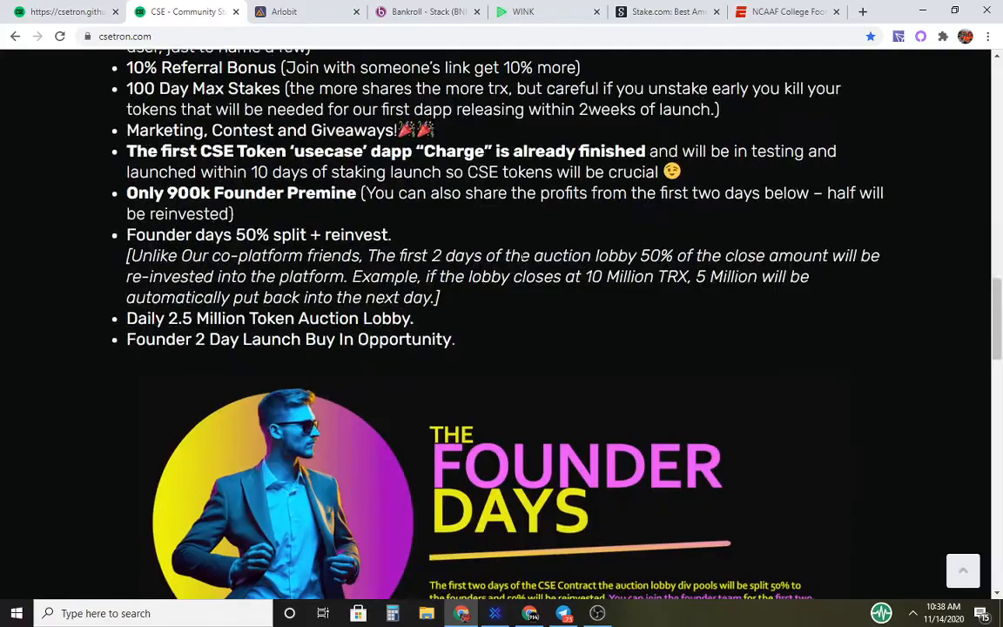
Step: Browse the CSE Tron homepage feature list, then move to the Bankroll Stack tab
scroll(up, 3)
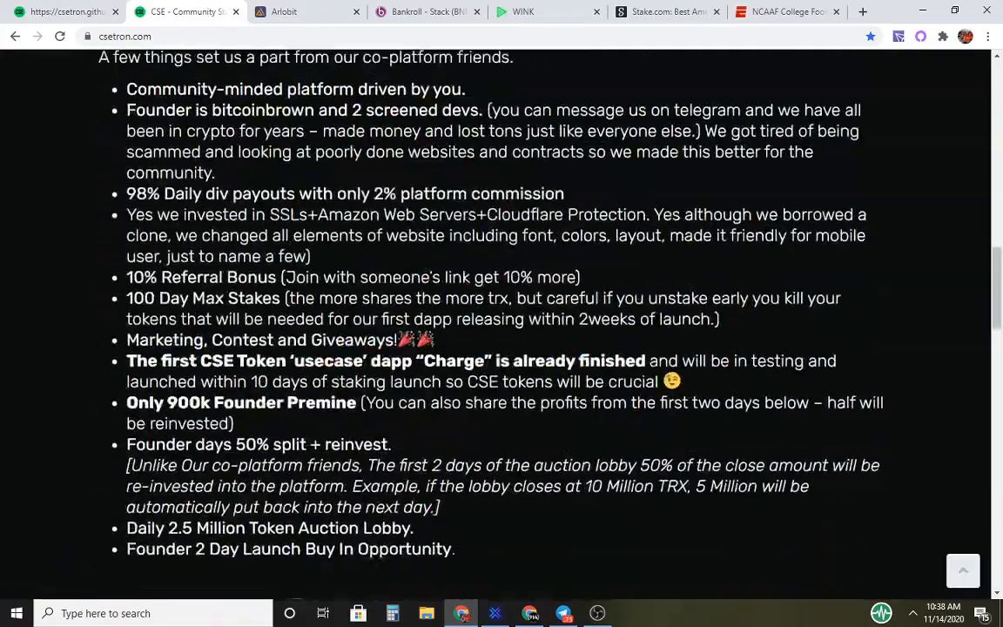
scroll(down, 3)
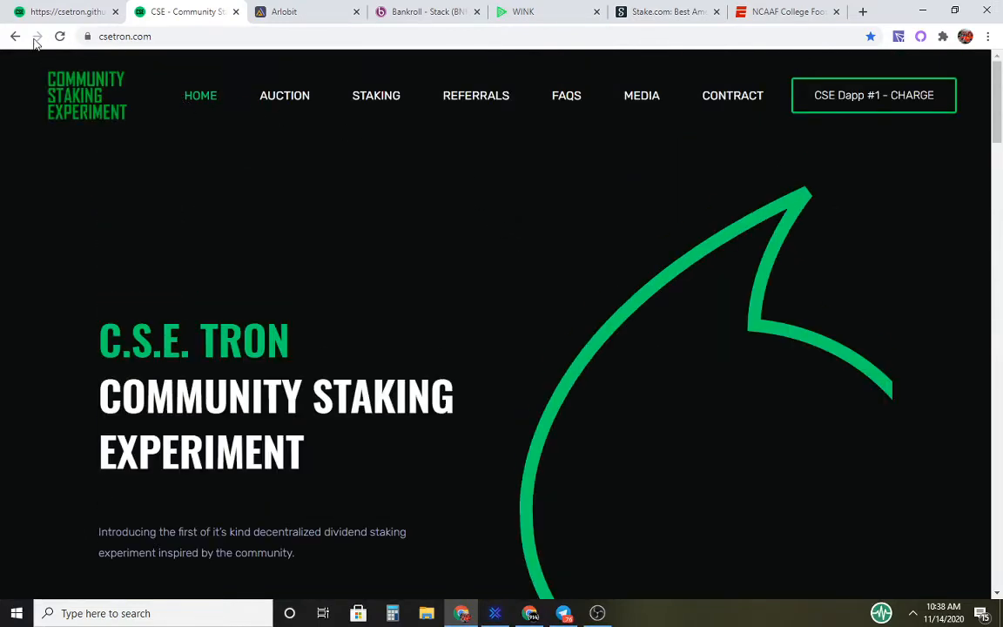
mouse_move(181, 7)
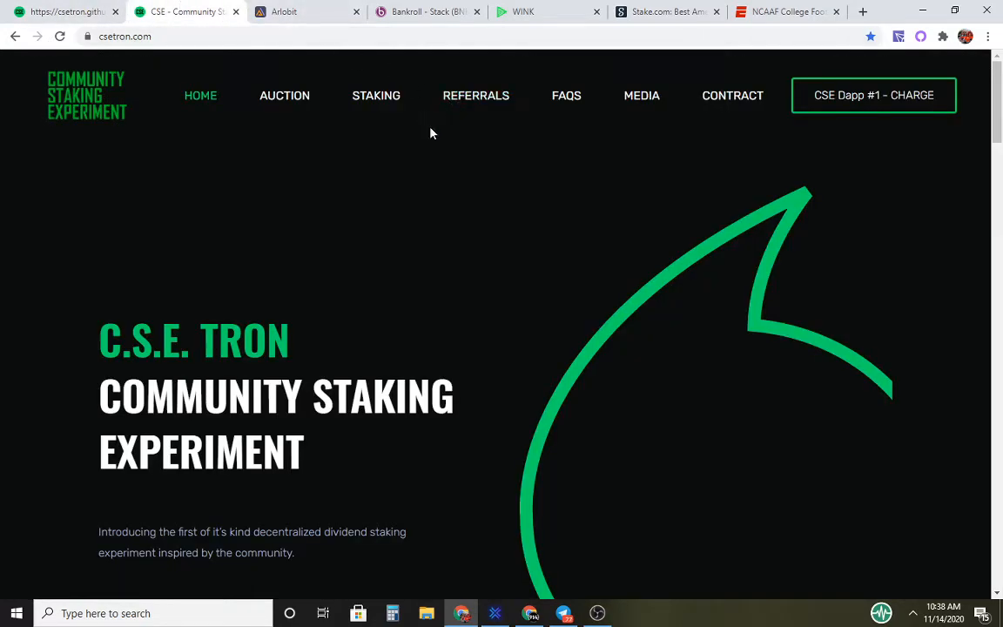
mouse_move(362, 139)
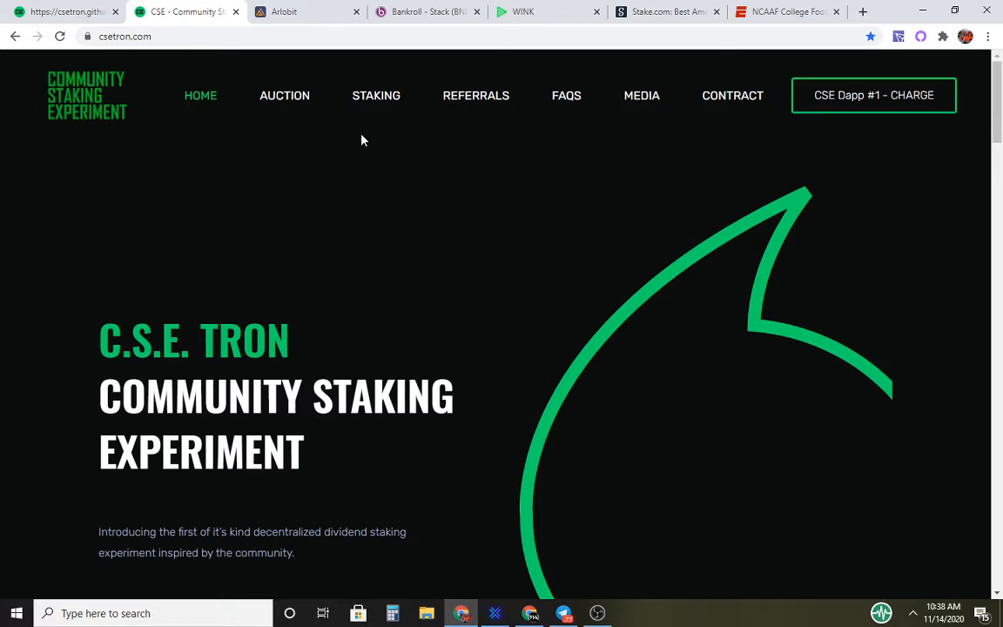
click(355, 11)
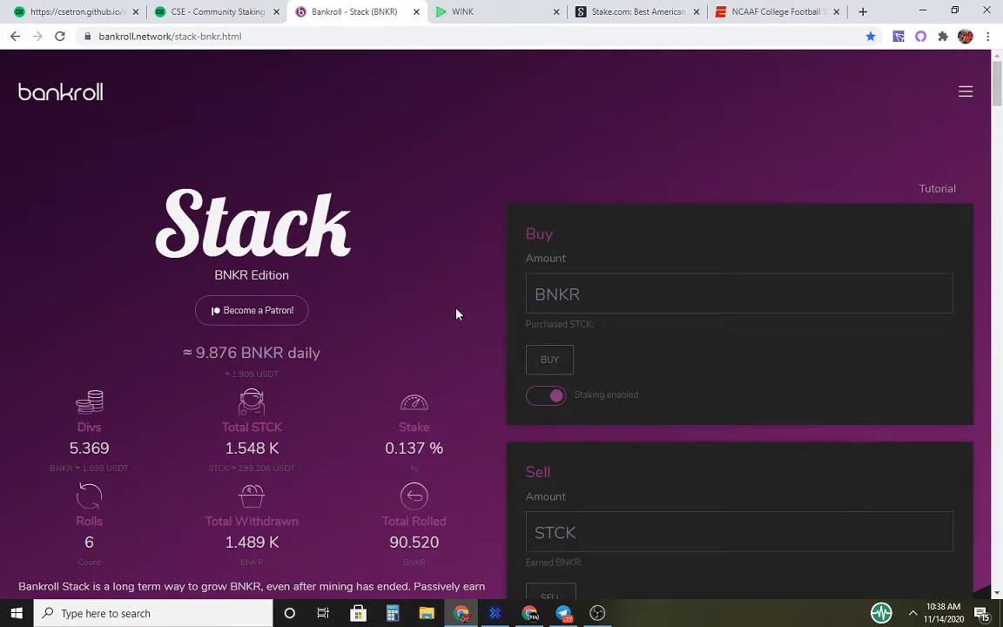
mouse_move(362, 453)
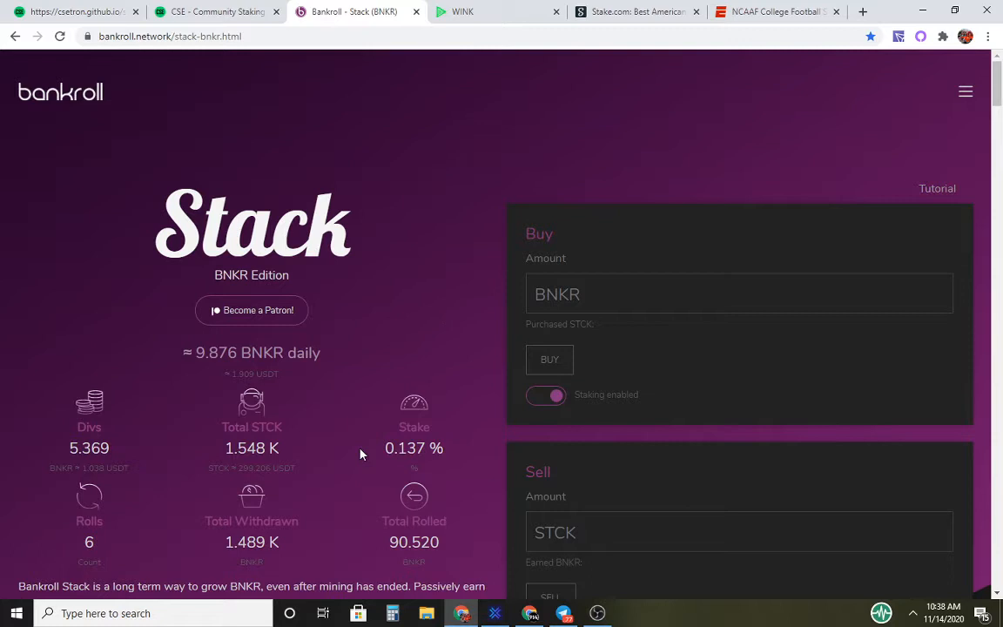
mouse_move(192, 466)
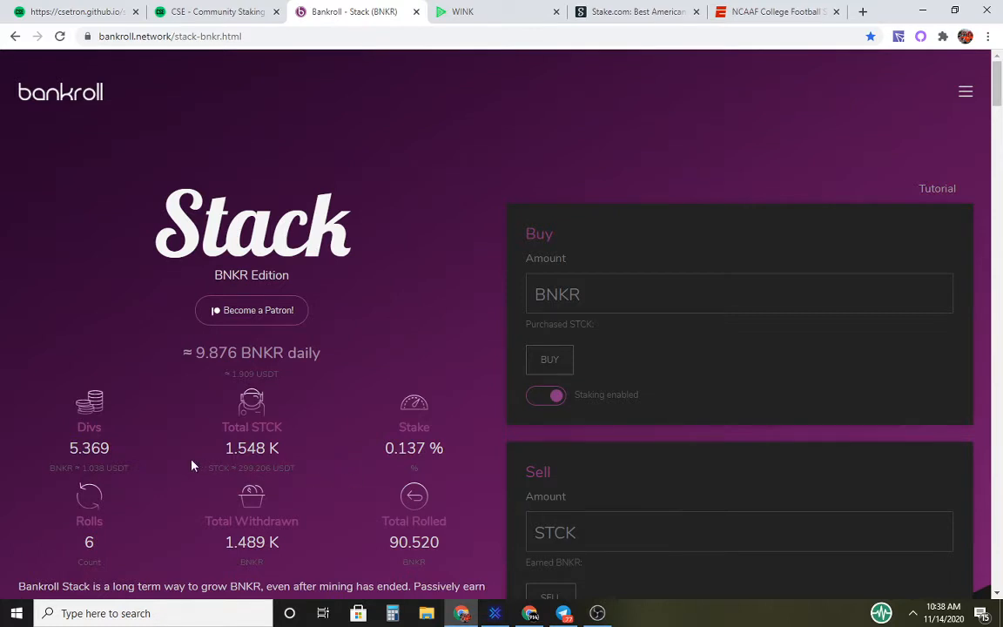
Step: Review the Stack BNKR stats panel and bring up Bankroll's navigation menu
scroll(down, 3)
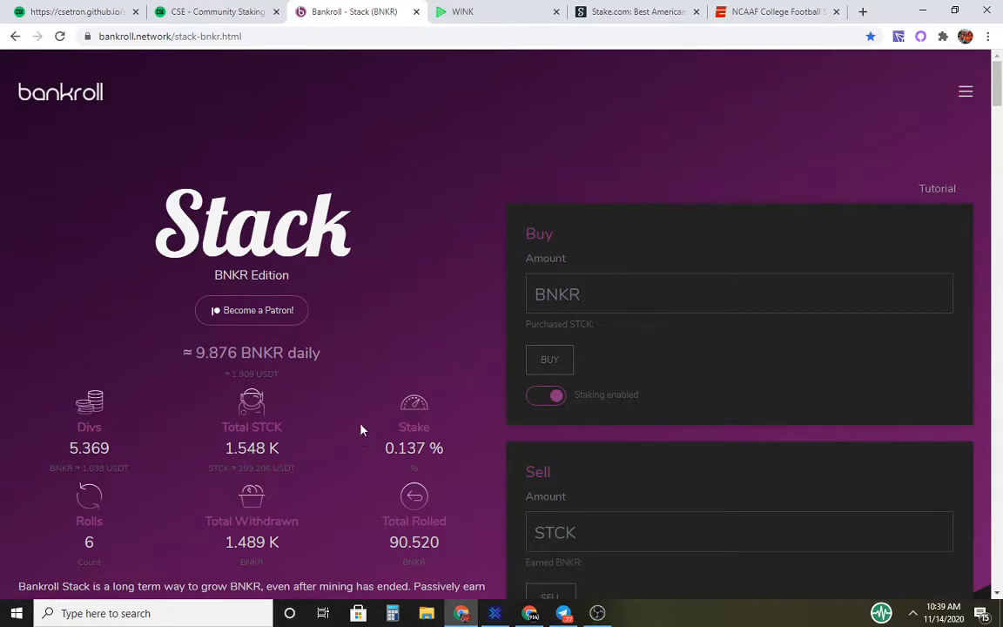
mouse_move(427, 354)
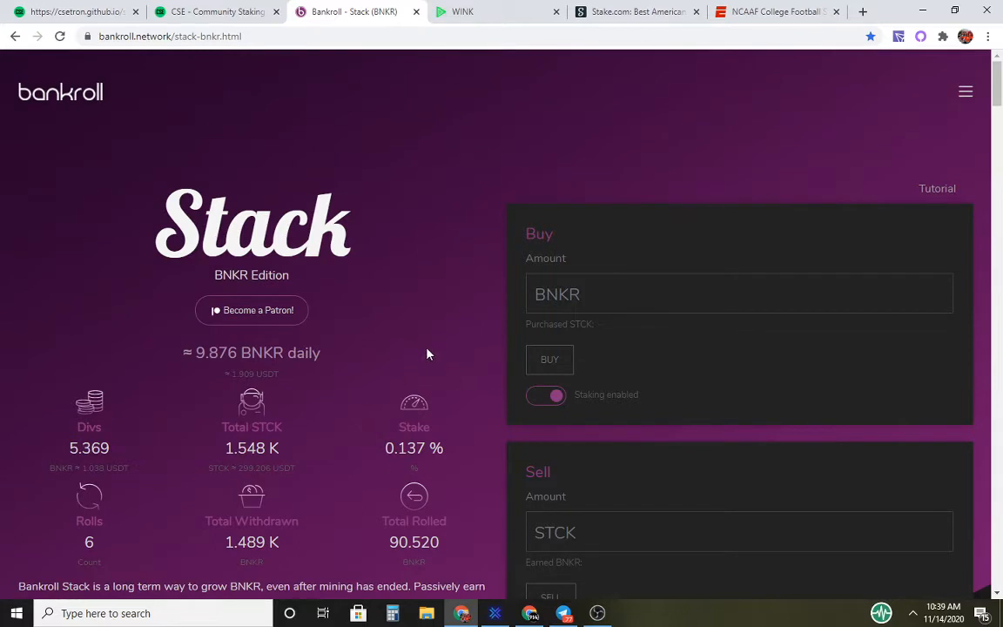
mouse_move(348, 346)
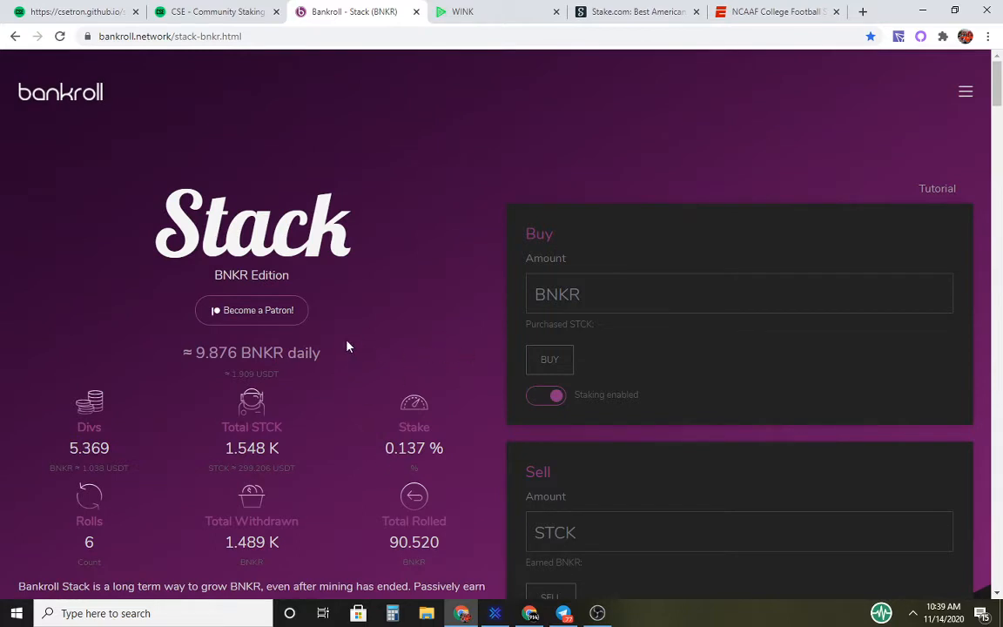
scroll(down, 3)
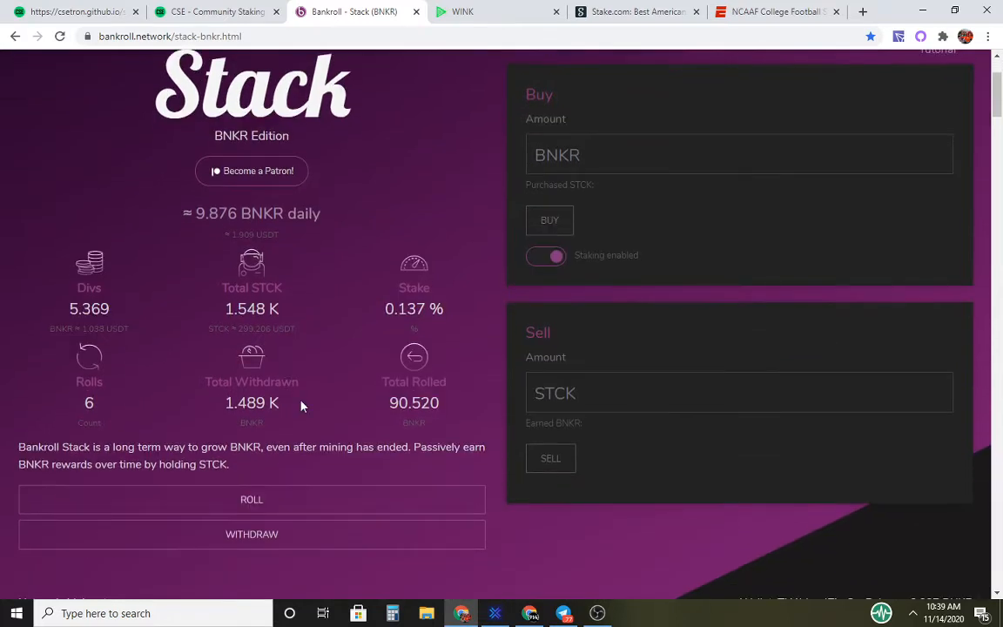
mouse_move(320, 393)
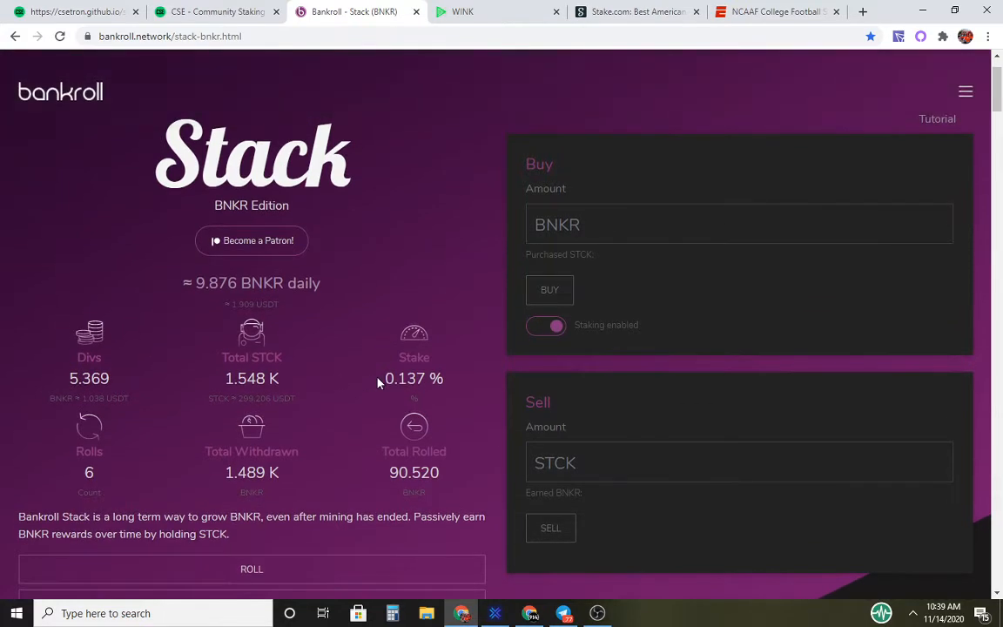
click(965, 90)
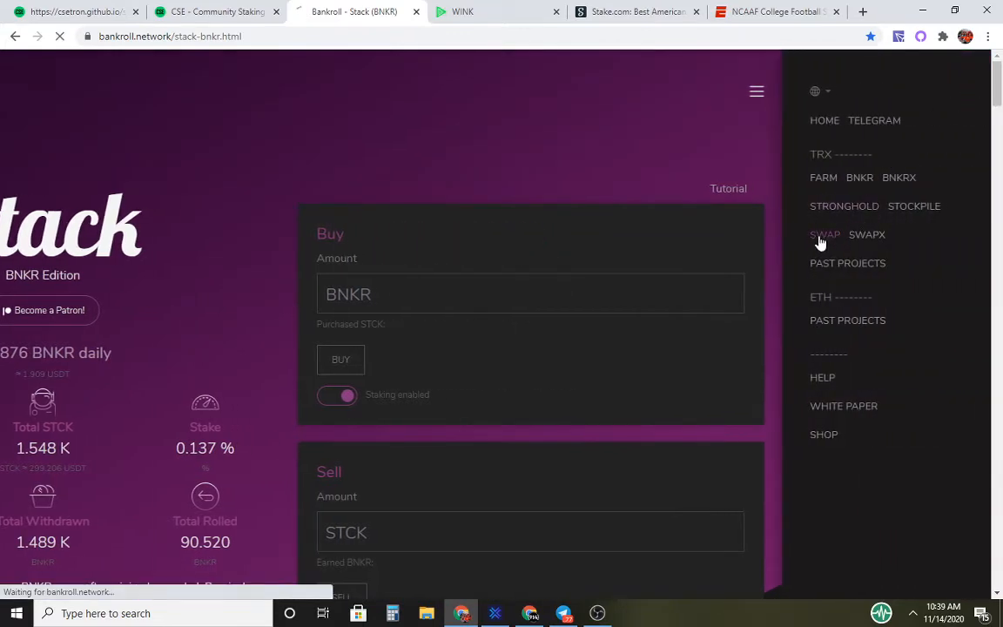
Step: Go to Bankroll's Swap page for TRX and BNKR liquidity
click(825, 233)
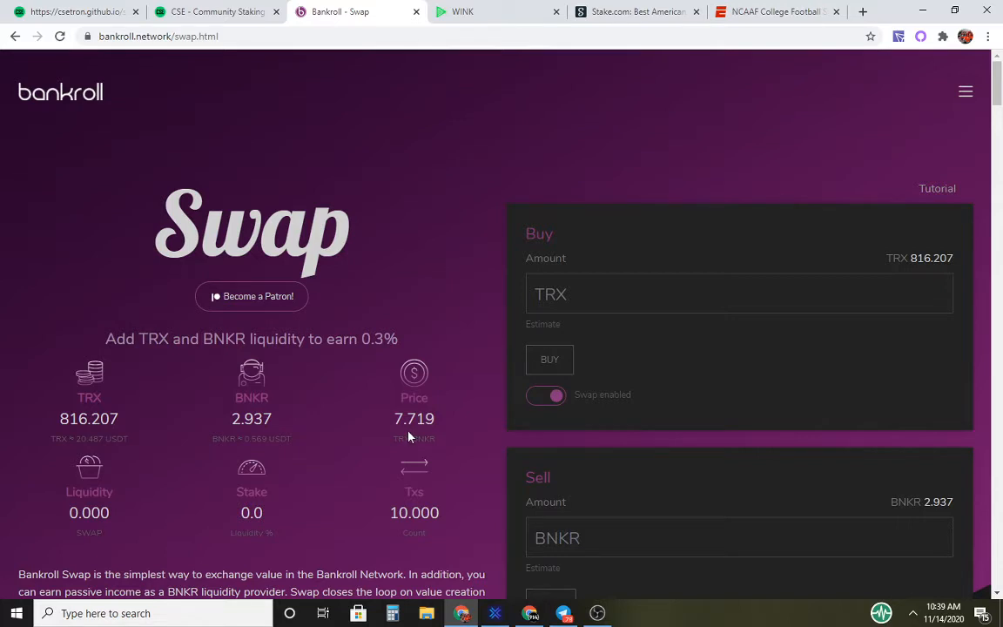
mouse_move(599, 348)
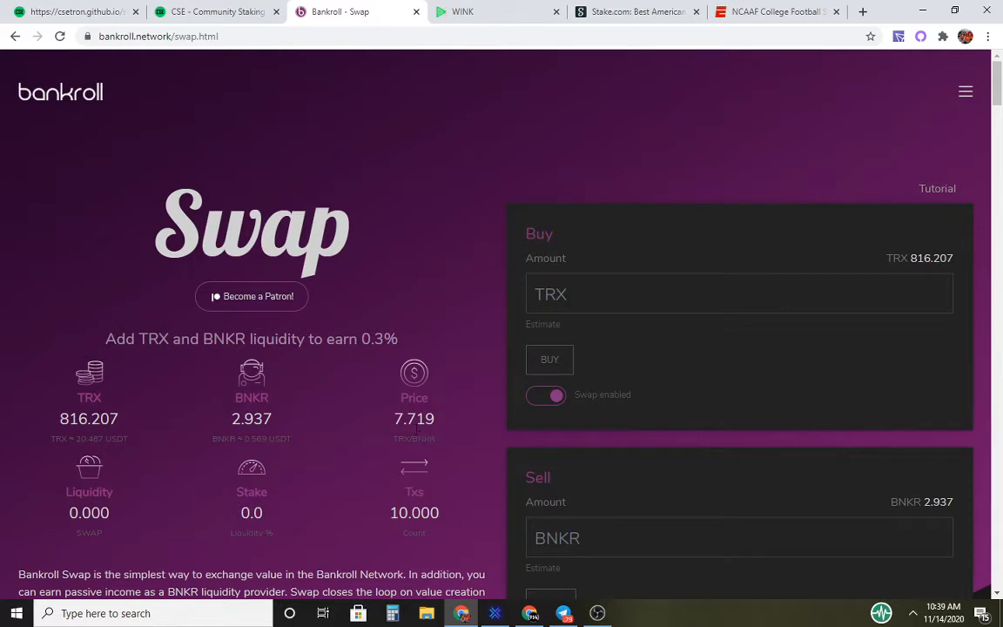
mouse_move(415, 438)
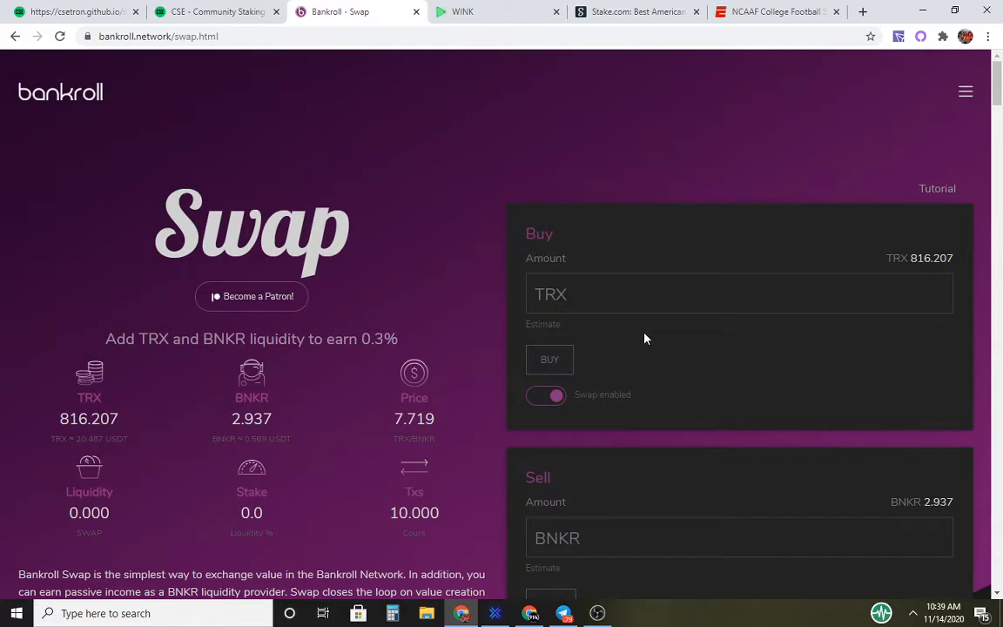
mouse_move(644, 337)
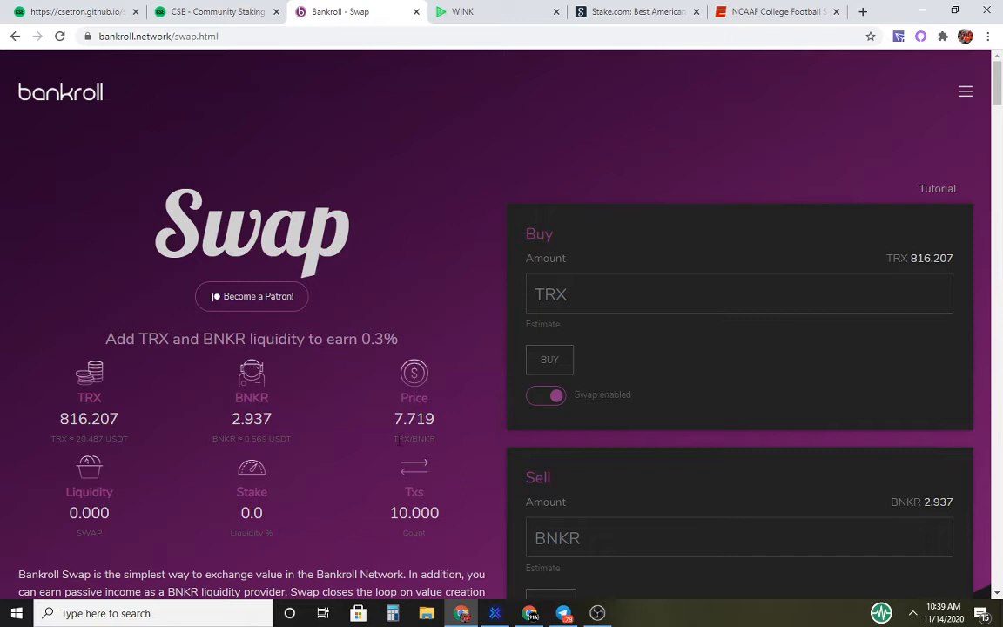
mouse_move(467, 410)
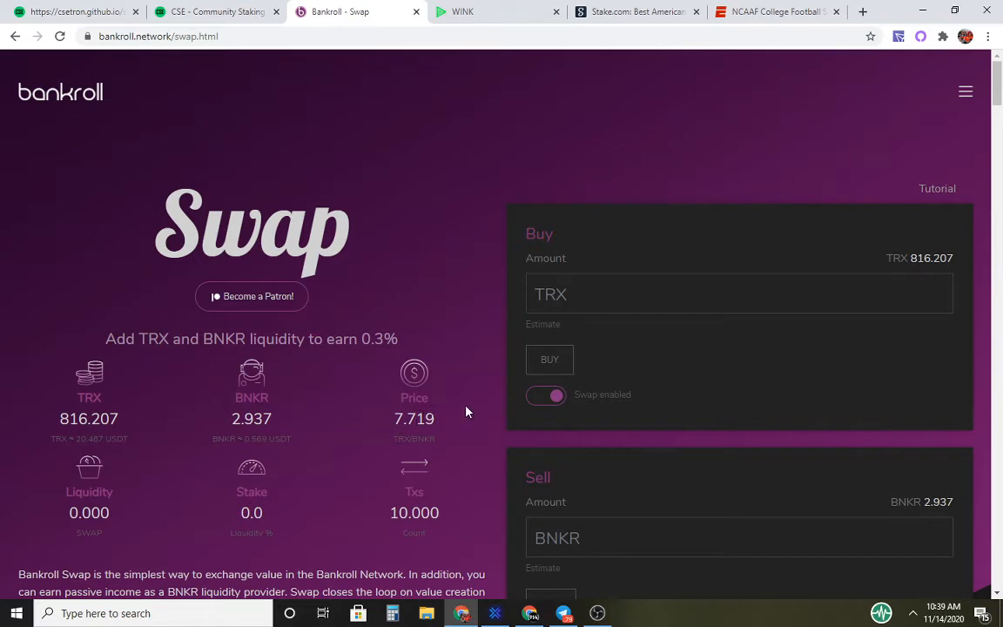
mouse_move(445, 423)
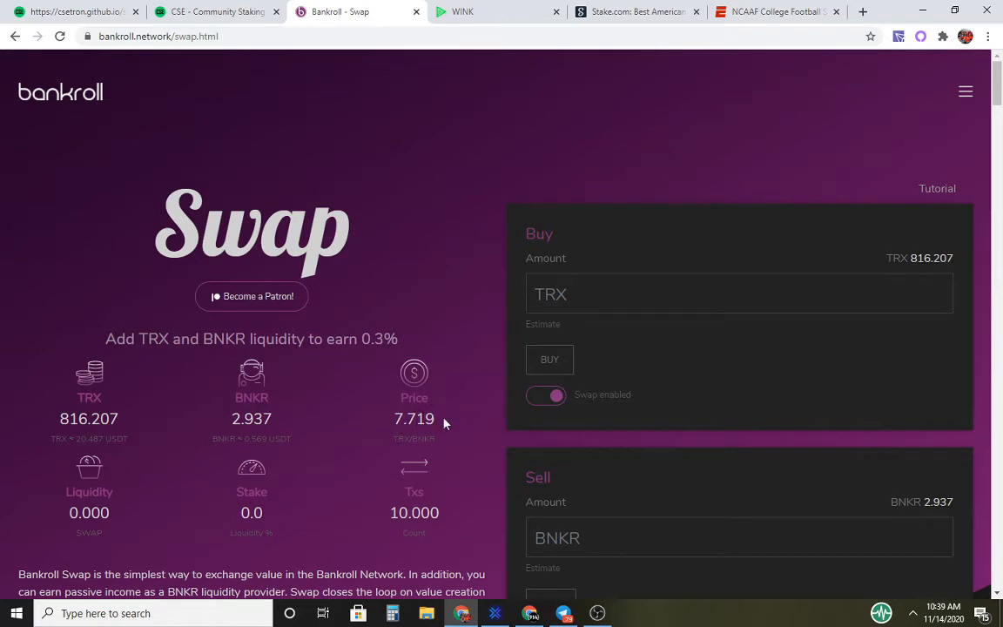
mouse_move(769, 372)
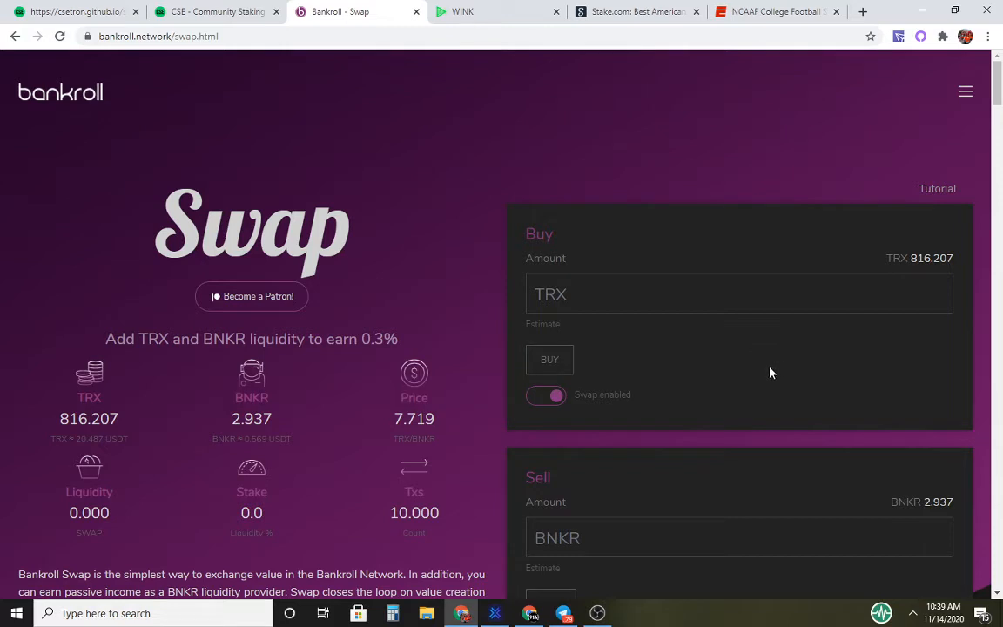
mouse_move(756, 355)
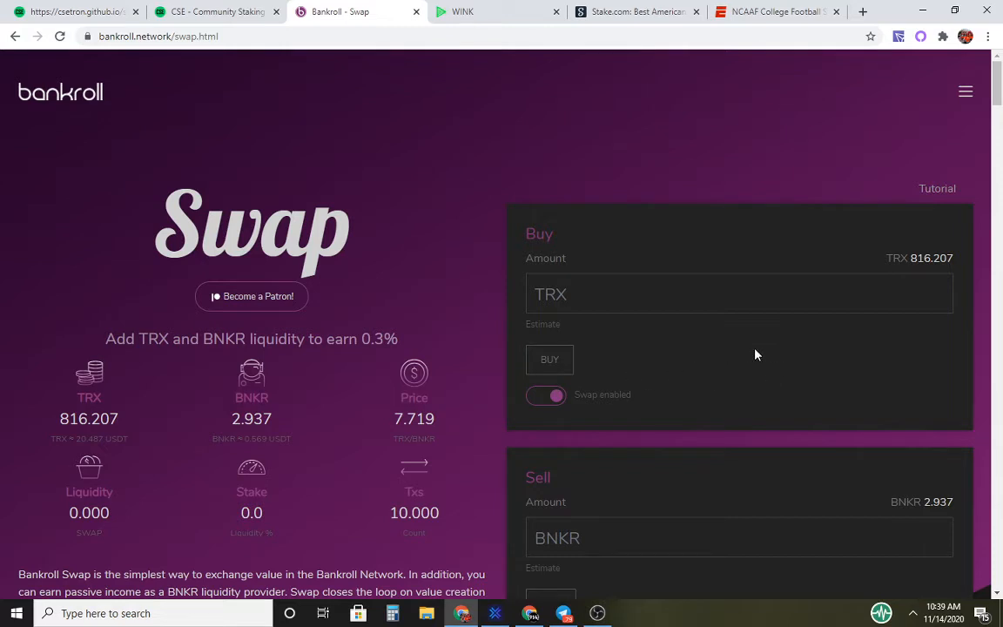
mouse_move(816, 153)
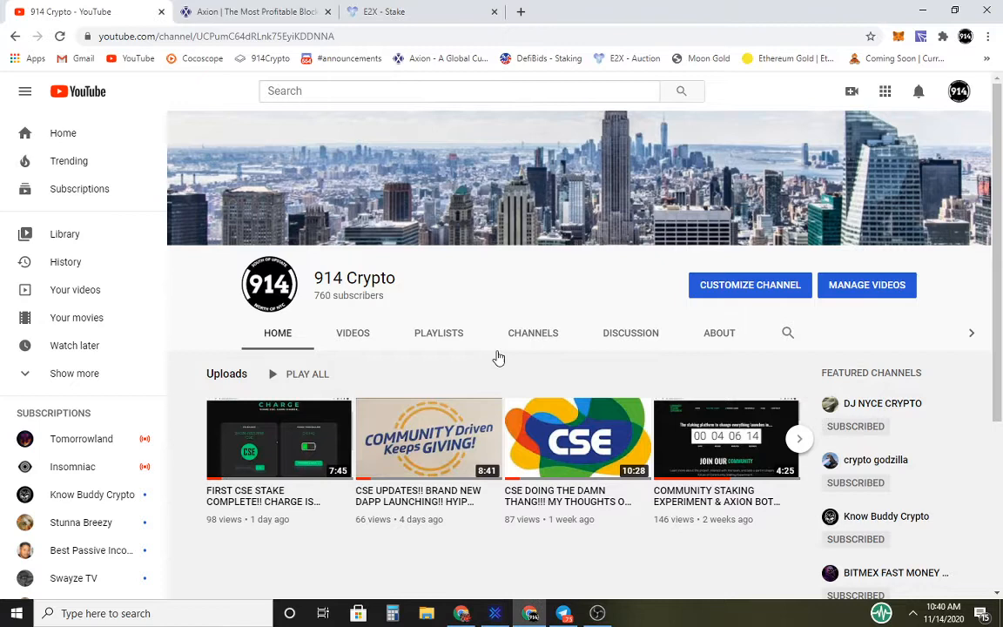
Step: Switch from the 914 Crypto YouTube channel to the Axion website tab
click(252, 11)
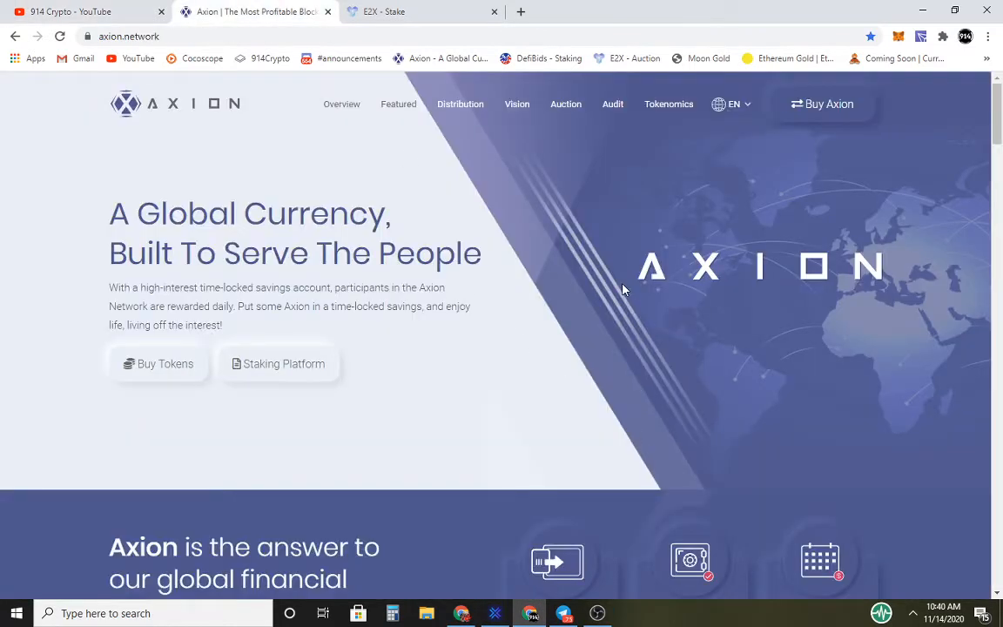
mouse_move(508, 165)
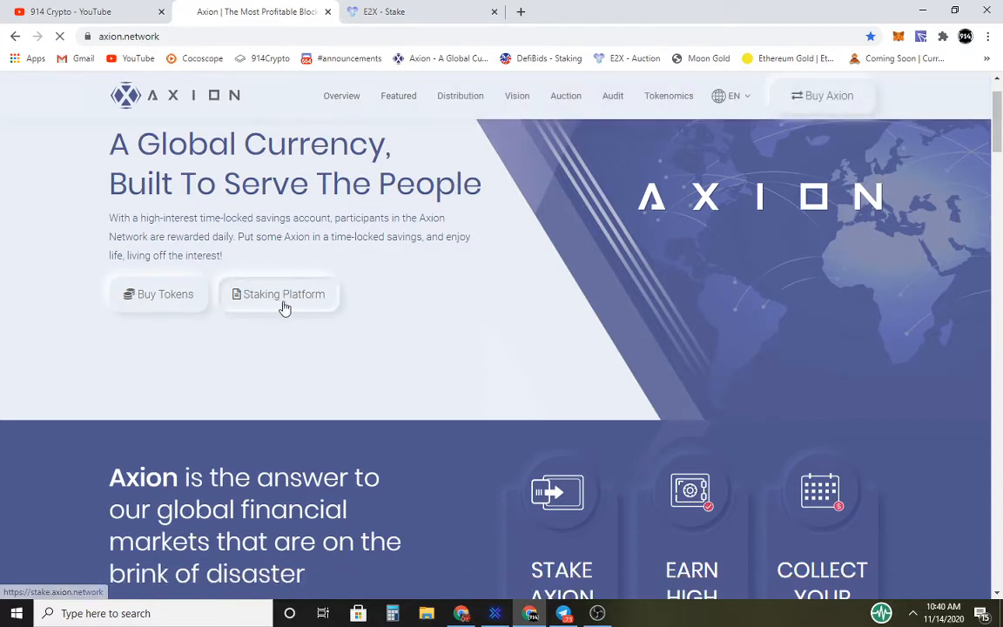
Step: Enter the Axion staking platform, landing on its Claim page with the HEX freeclaim
click(283, 292)
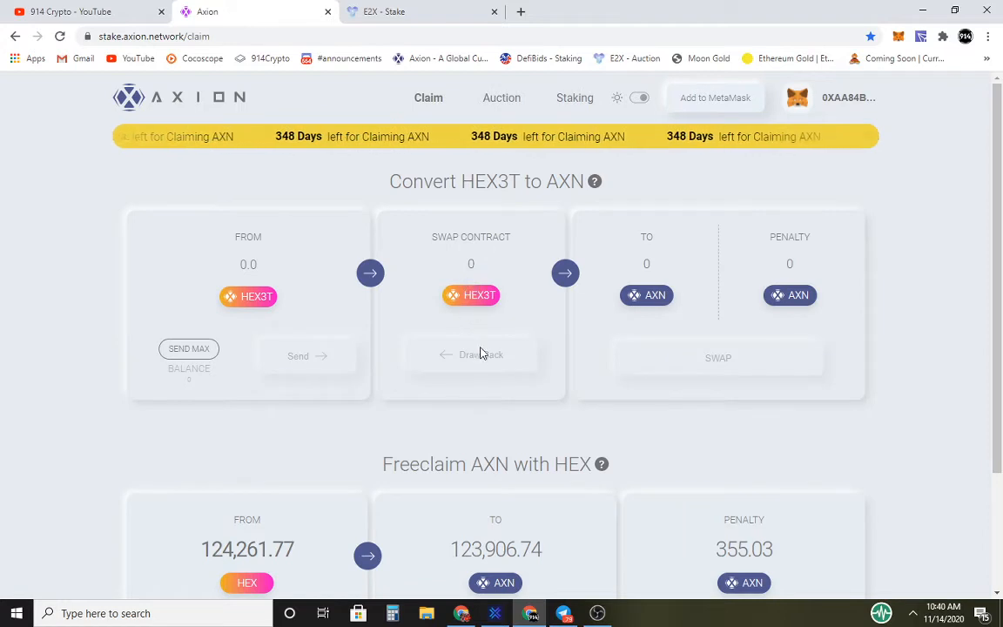
scroll(down, 3)
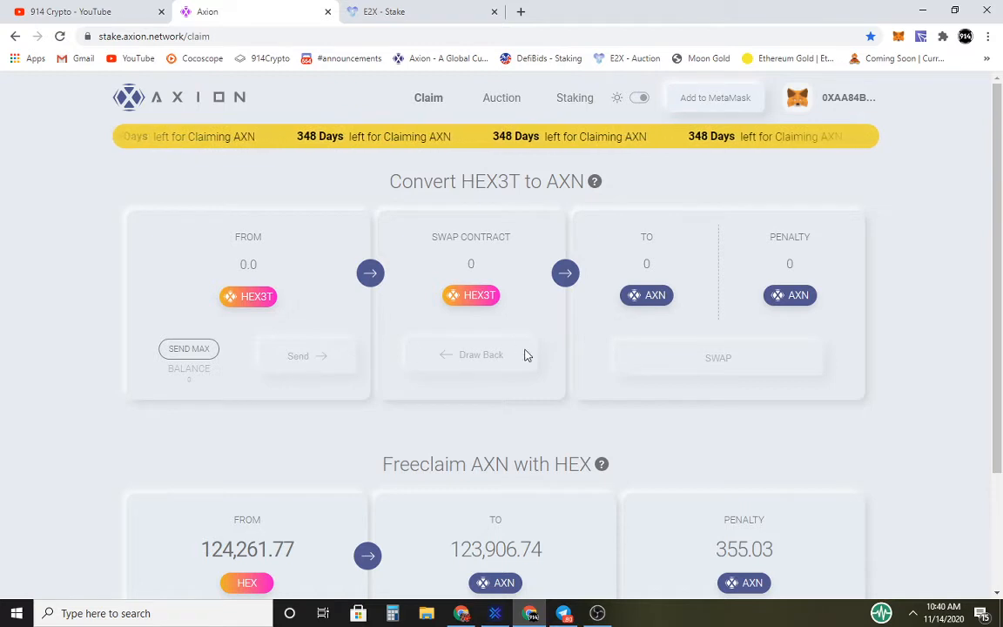
mouse_move(651, 409)
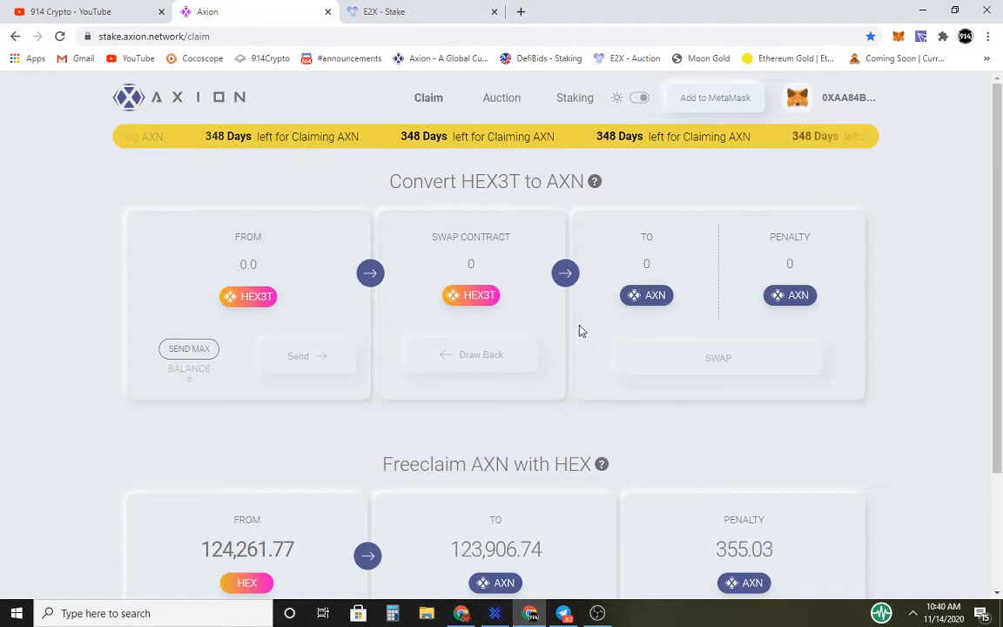
scroll(down, 3)
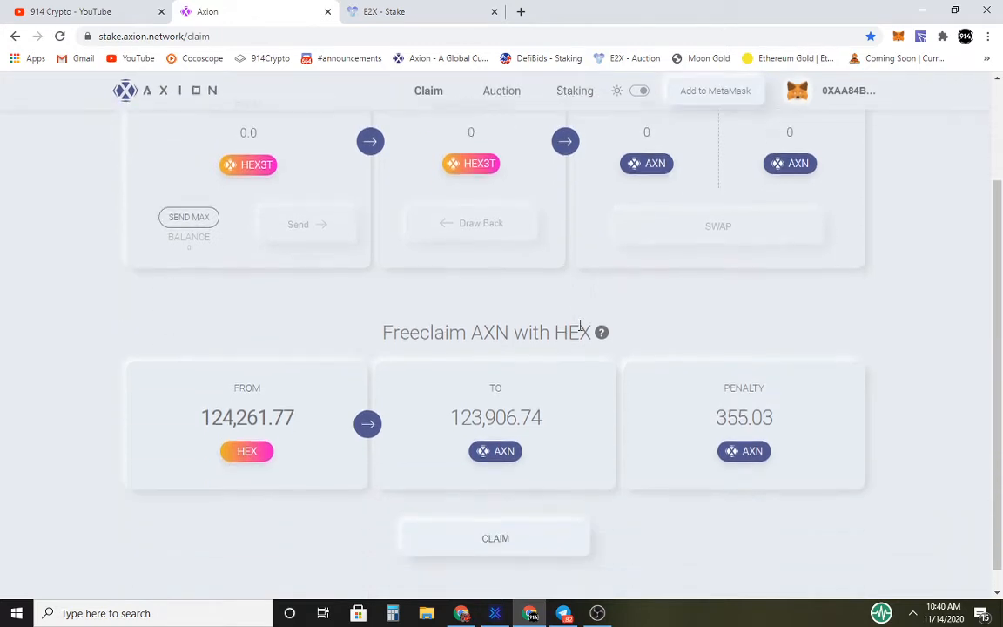
scroll(down, 3)
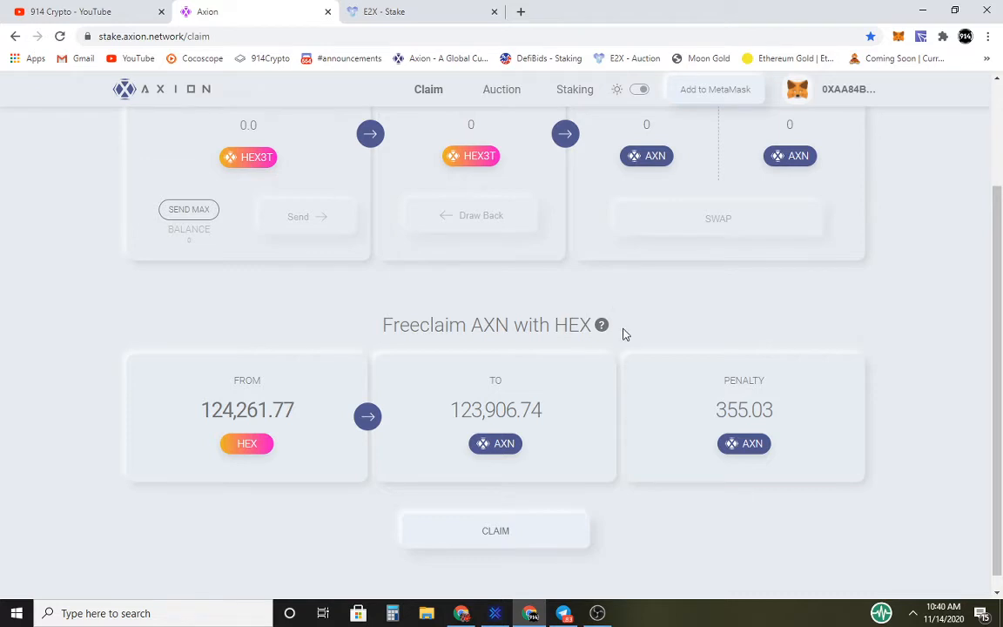
scroll(down, 3)
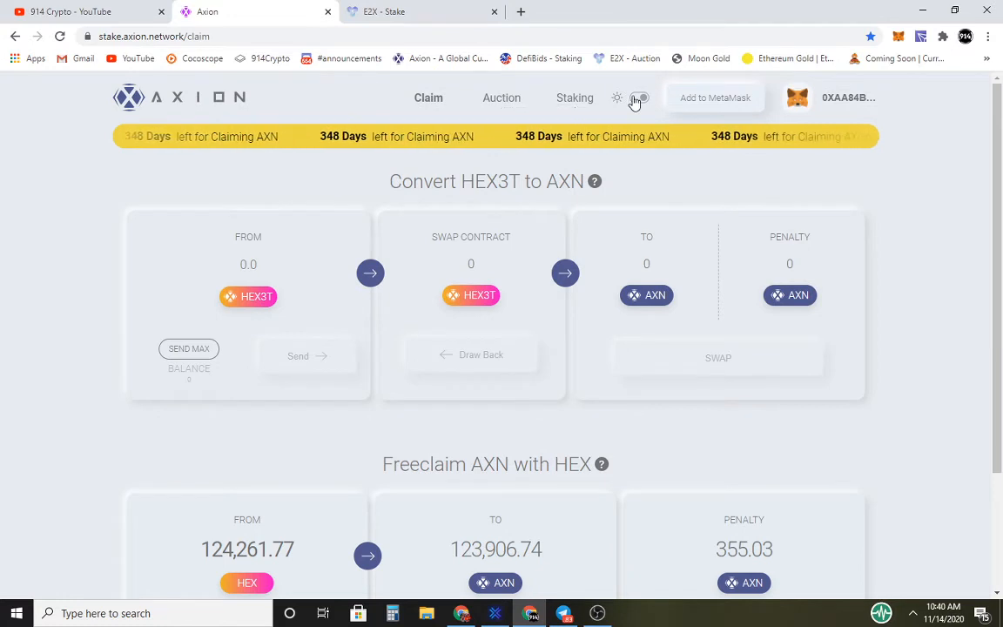
click(638, 98)
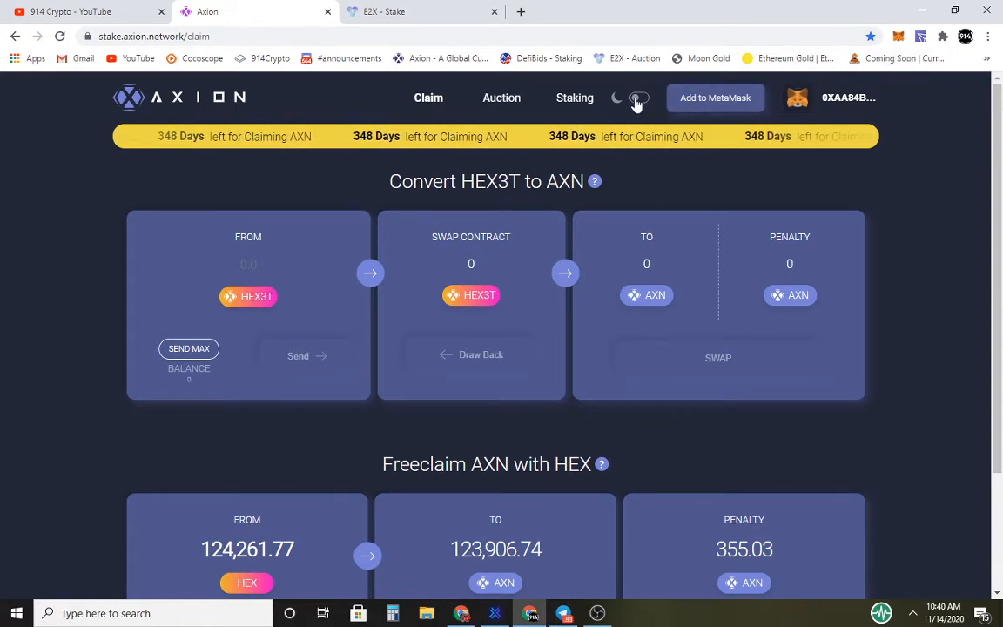
Step: Toggle Axion's Claim page to the dark theme
click(871, 37)
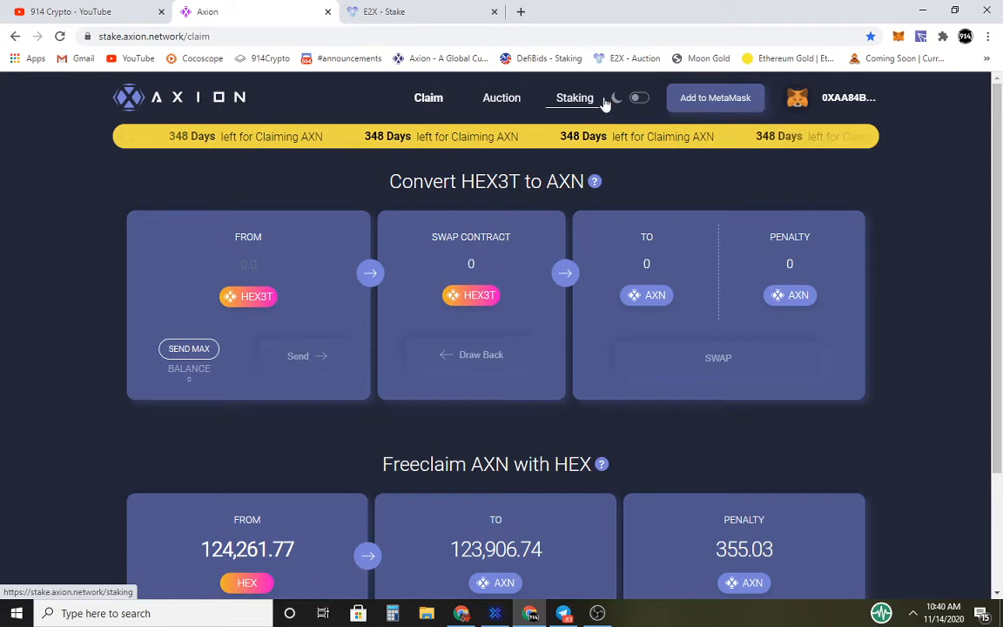
click(575, 97)
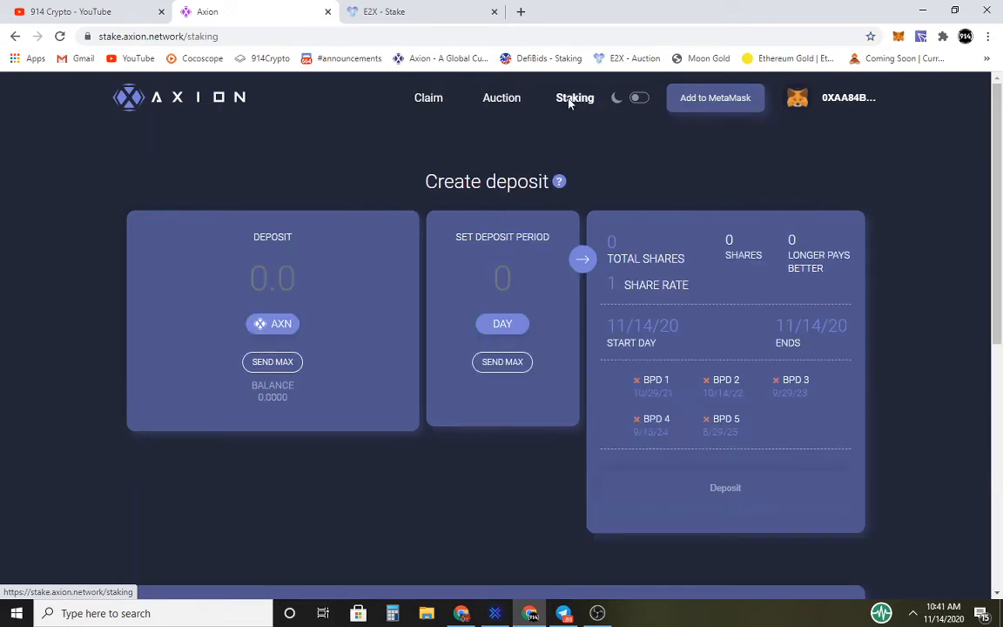
scroll(down, 3)
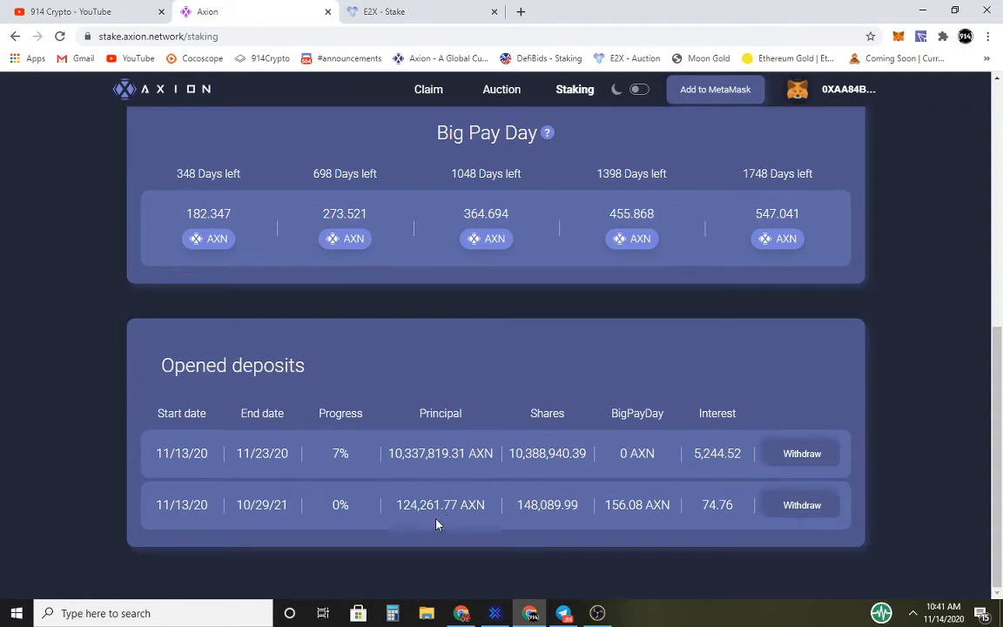
mouse_move(400, 472)
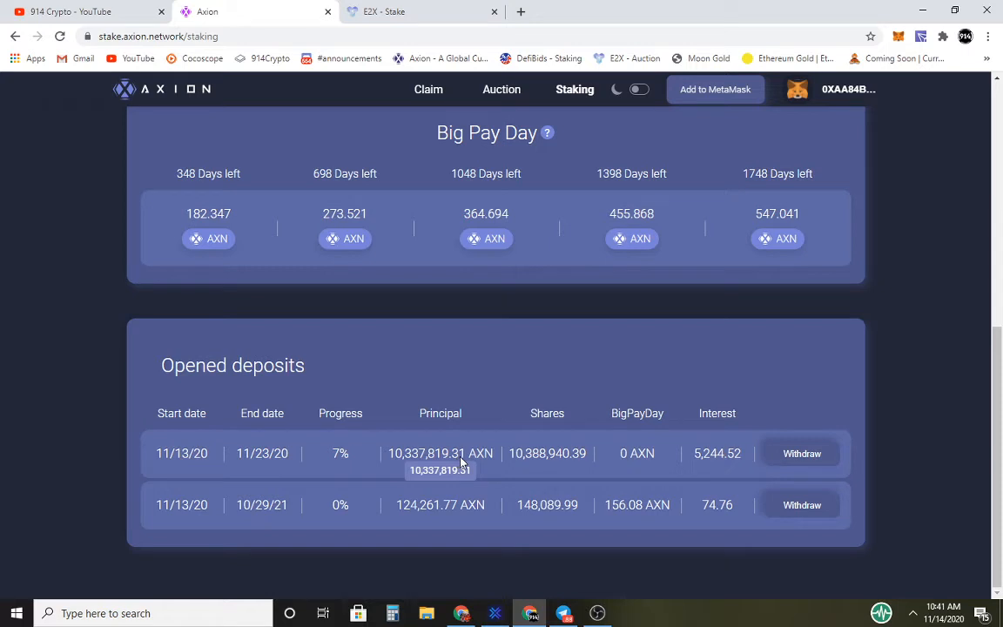
mouse_move(707, 474)
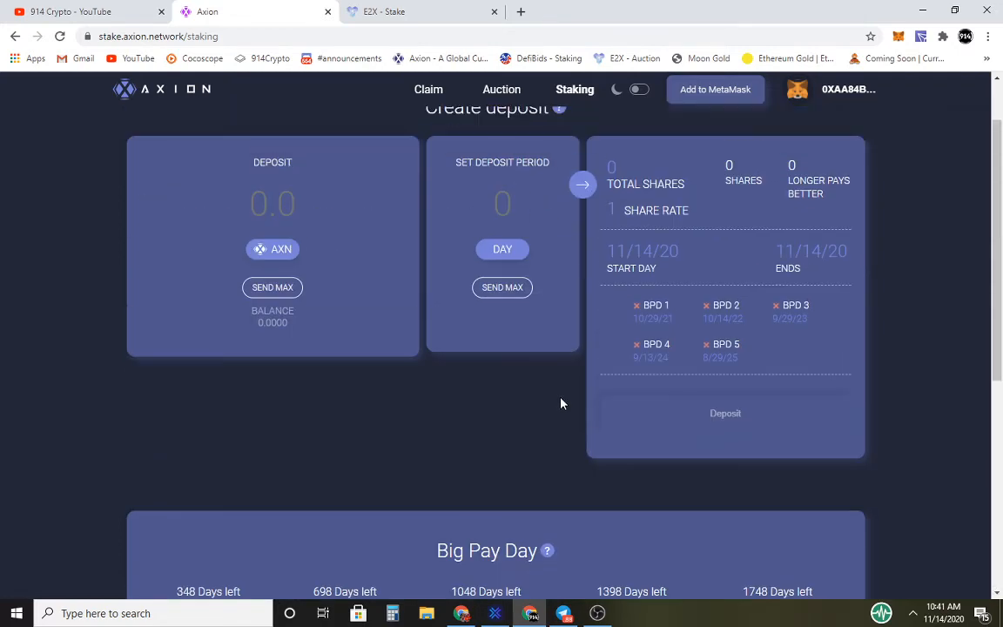
scroll(down, 3)
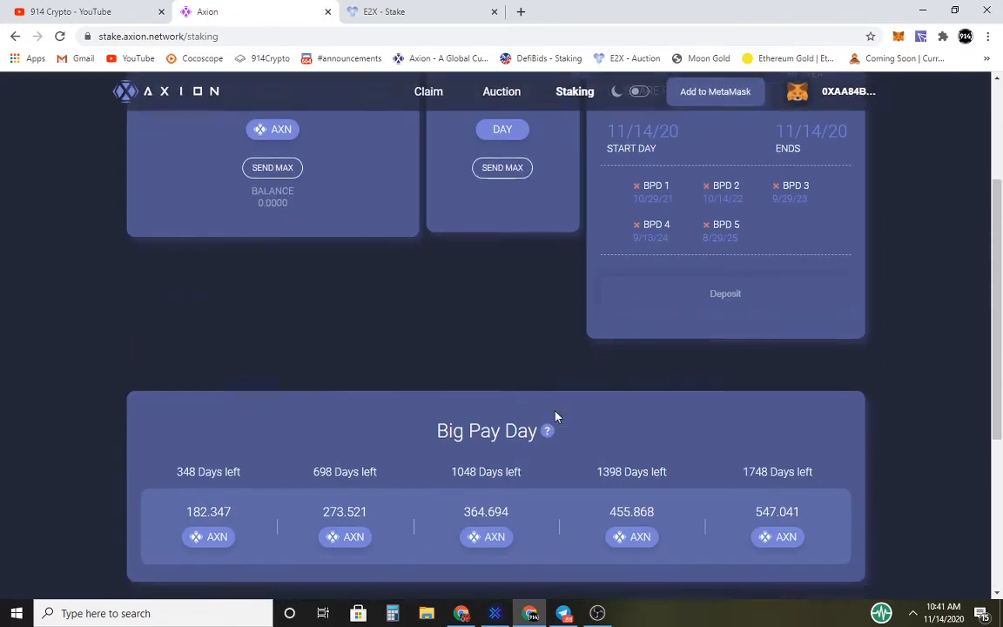
scroll(down, 3)
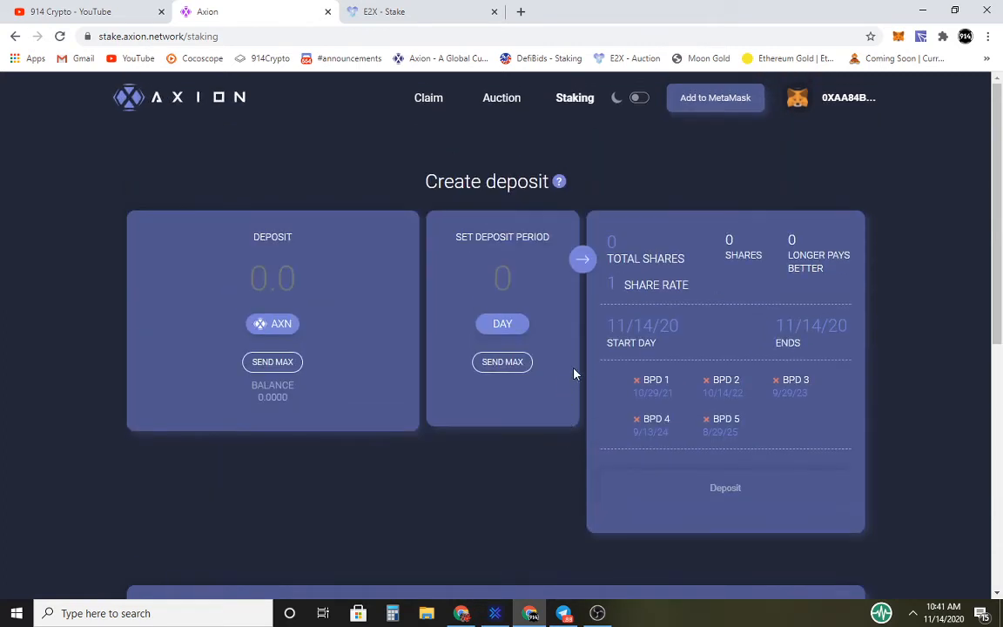
mouse_move(630, 129)
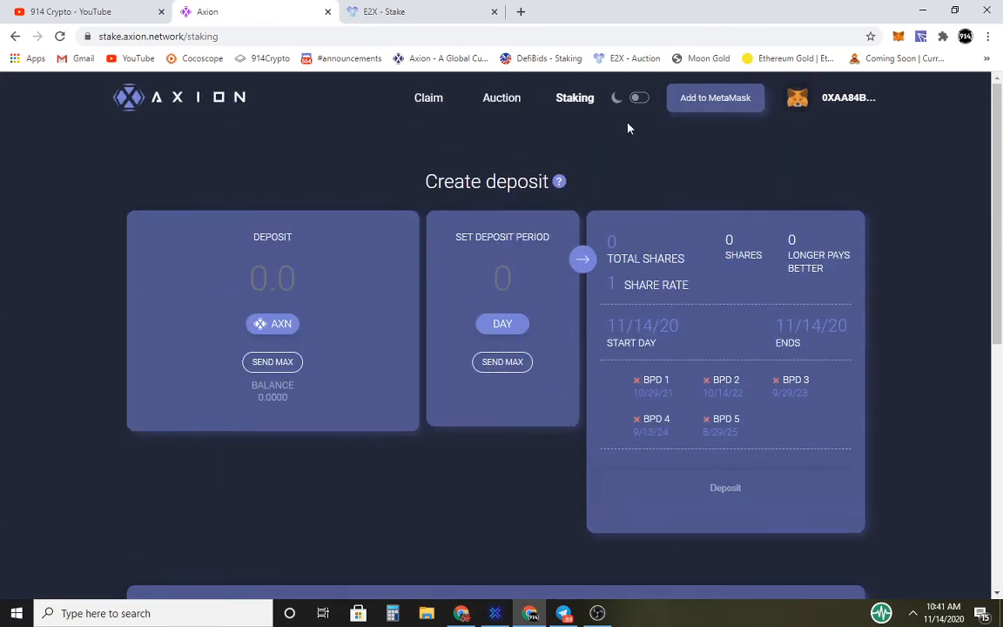
Step: View Axion's Auction page and scroll through its Auctions table
click(501, 98)
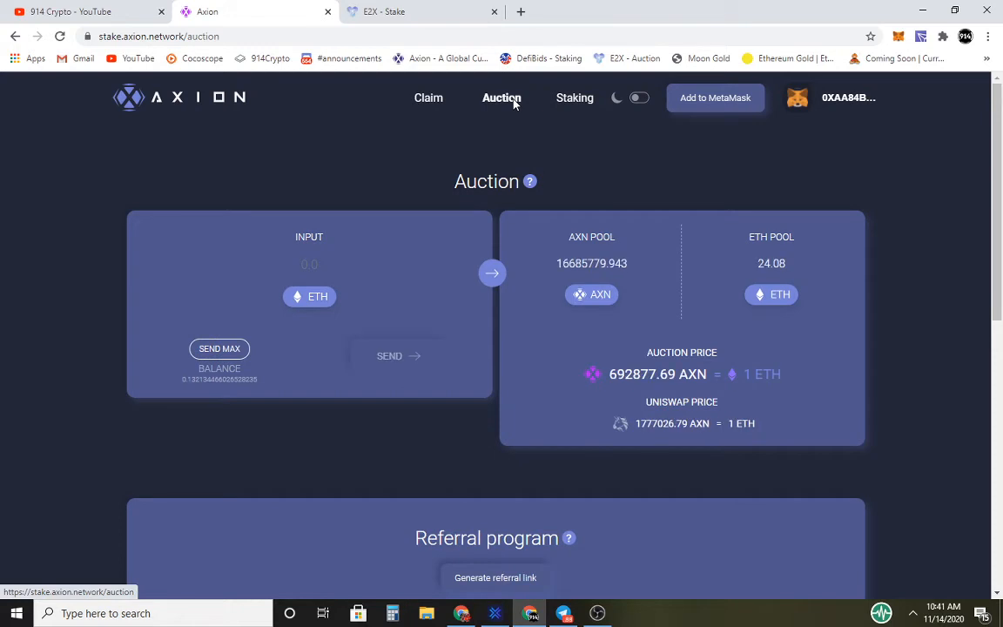
scroll(down, 3)
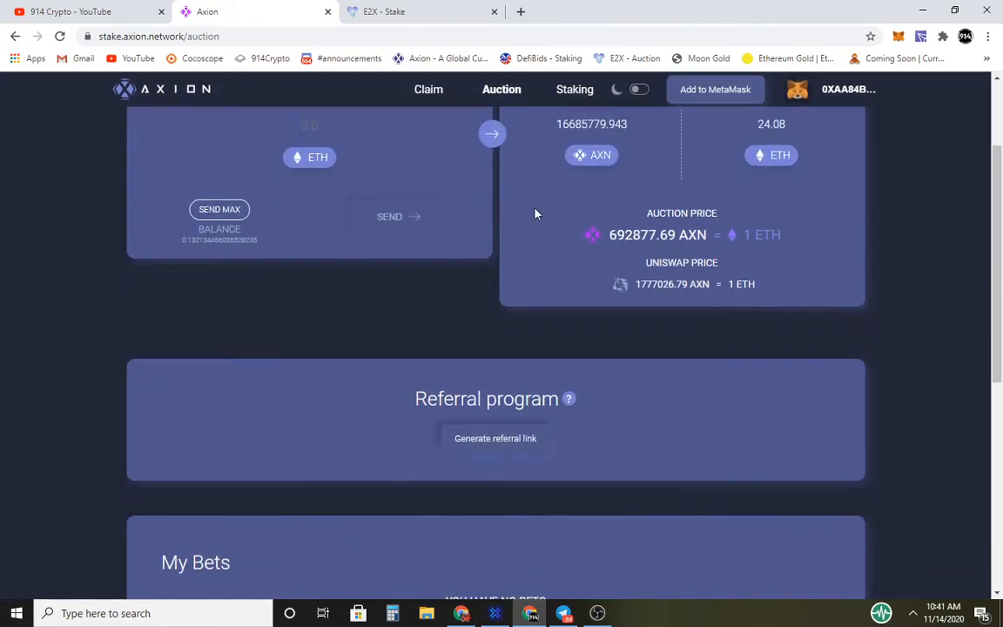
scroll(down, 3)
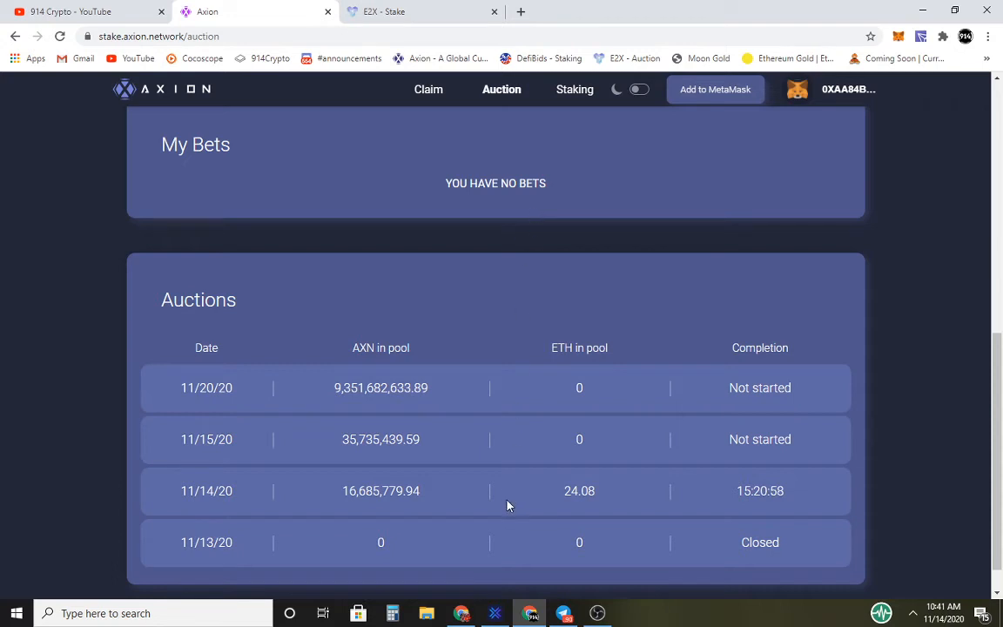
mouse_move(547, 537)
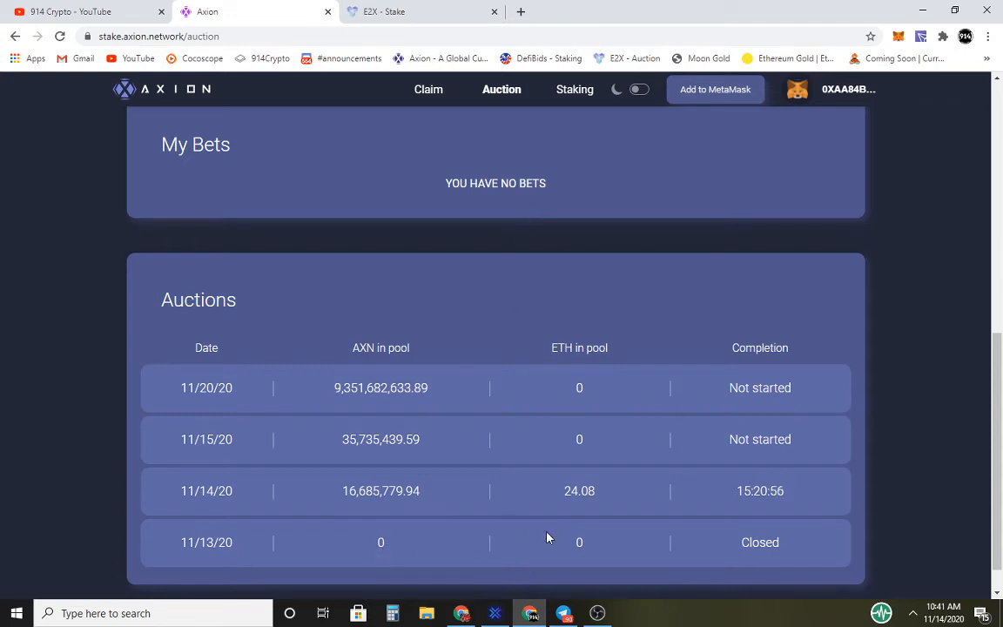
mouse_move(432, 547)
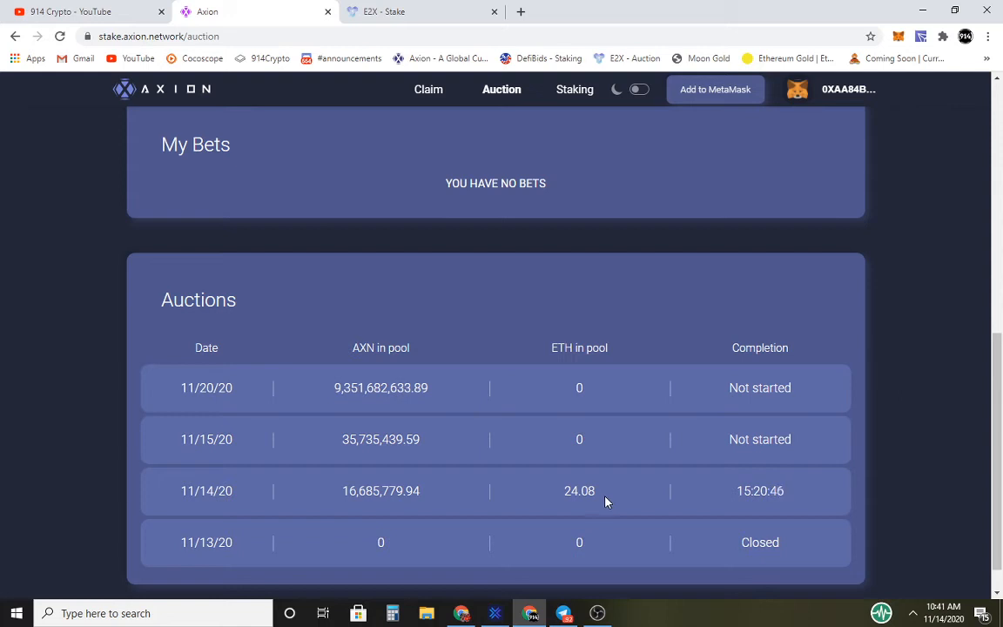
scroll(up, 3)
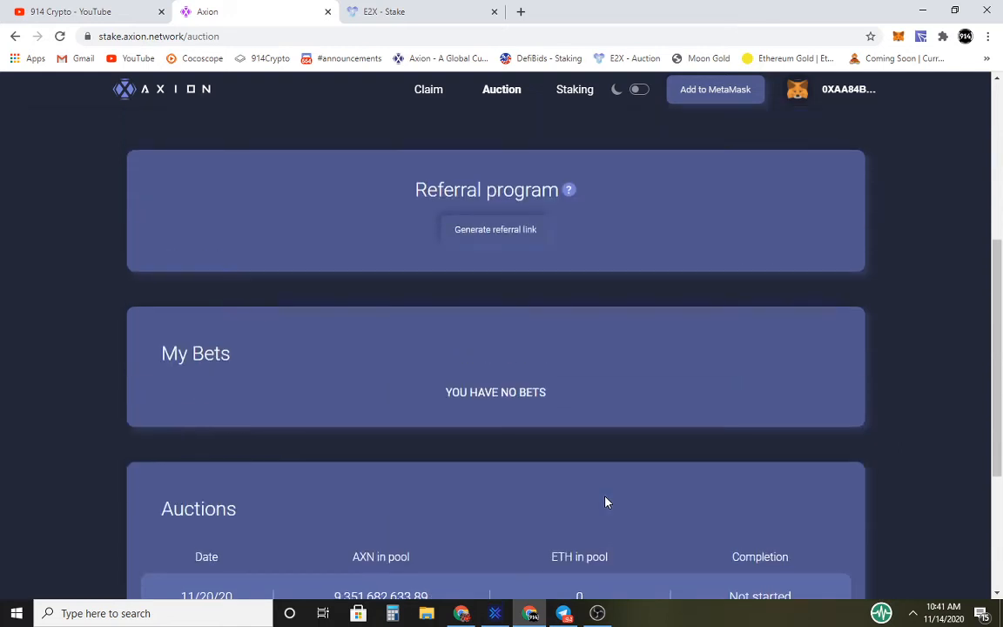
mouse_move(605, 496)
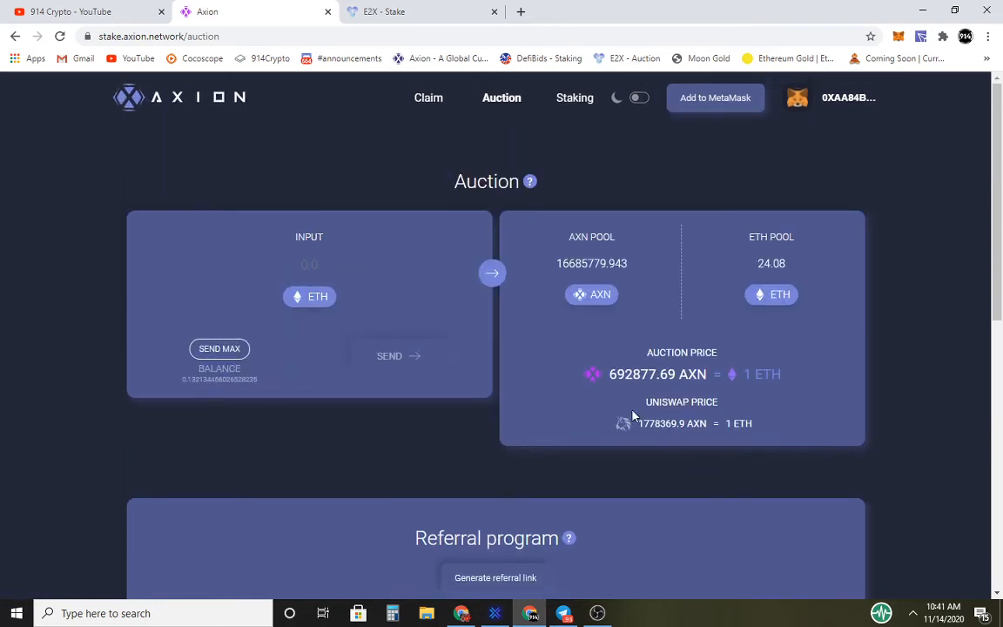
mouse_move(575, 397)
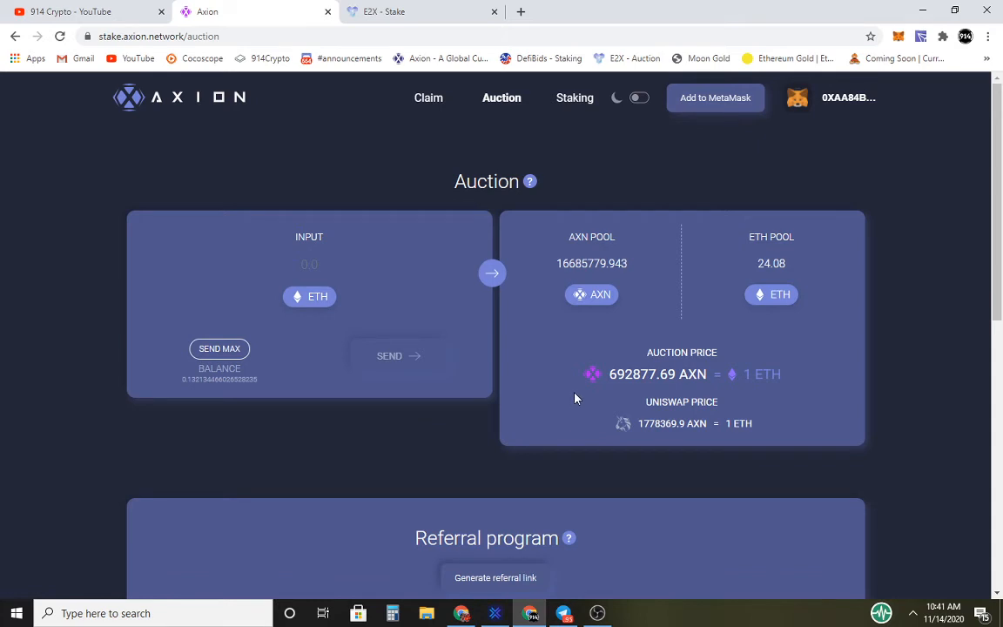
mouse_move(655, 251)
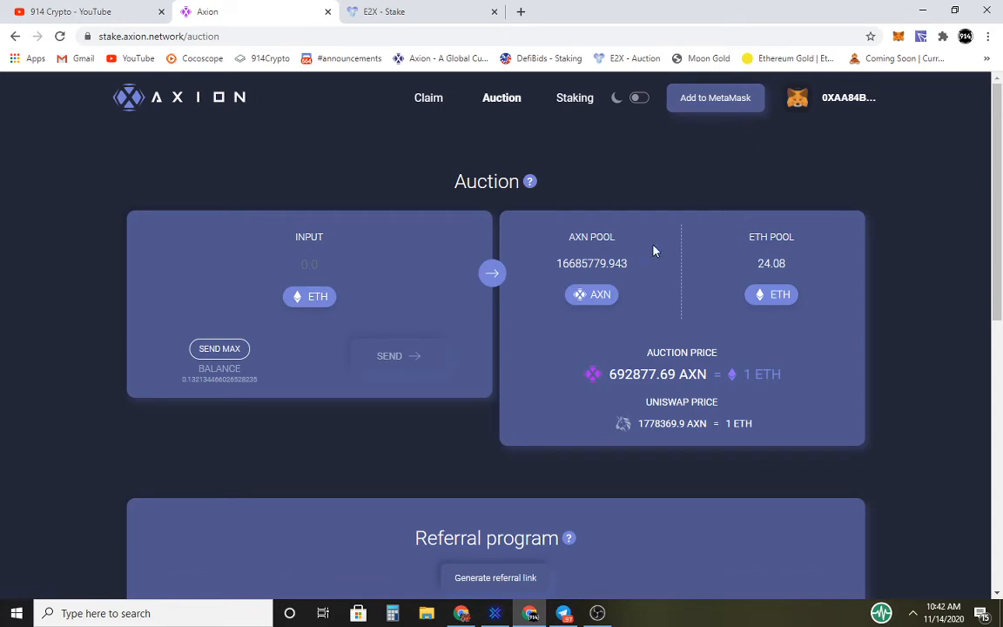
mouse_move(662, 181)
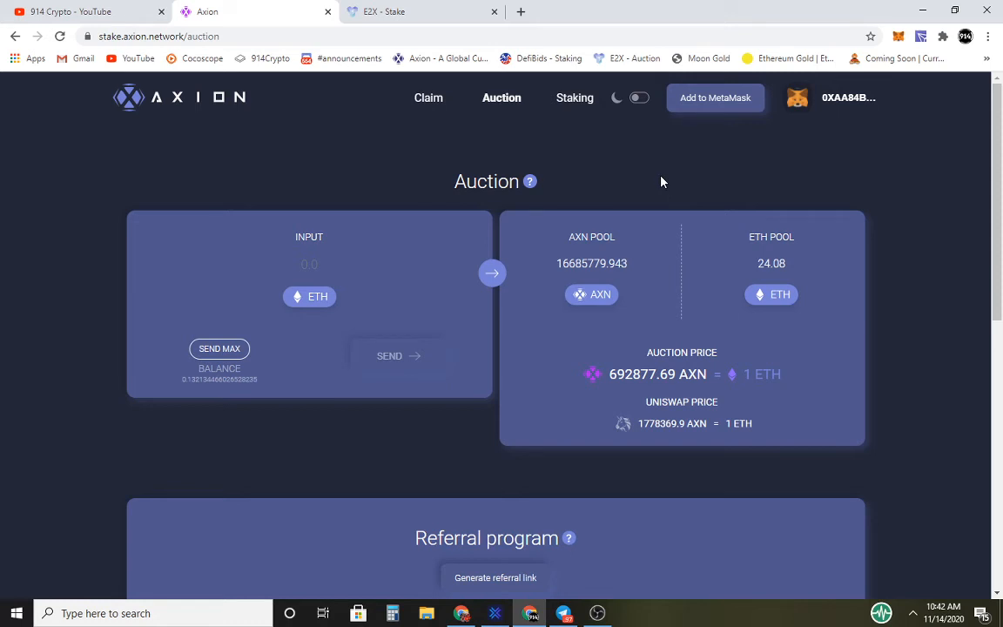
Step: Switch to the E2X dashboard and start loading its auction page
click(421, 10)
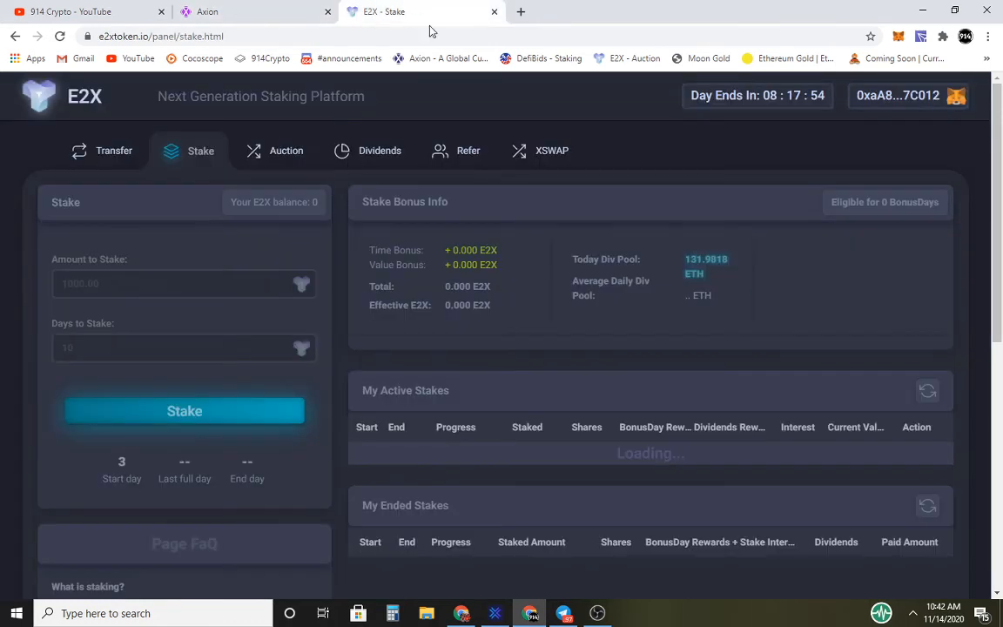
mouse_move(603, 331)
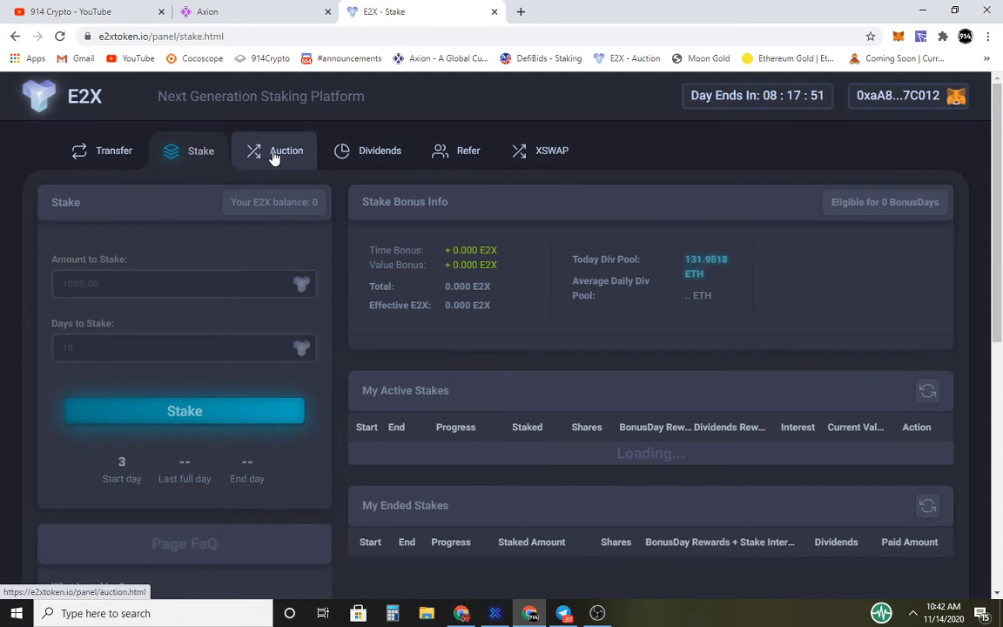
click(285, 150)
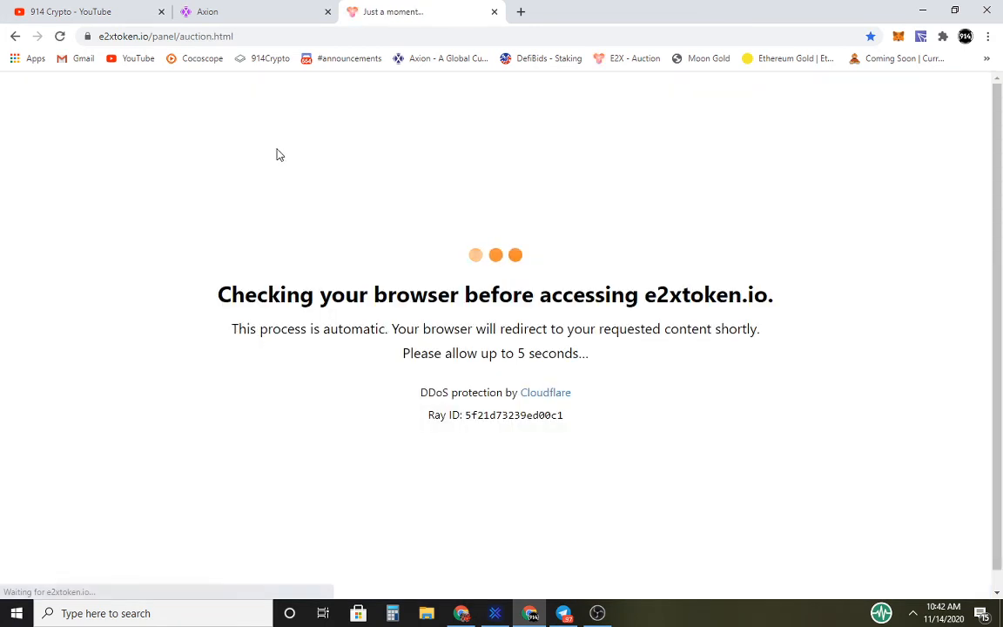
mouse_move(291, 142)
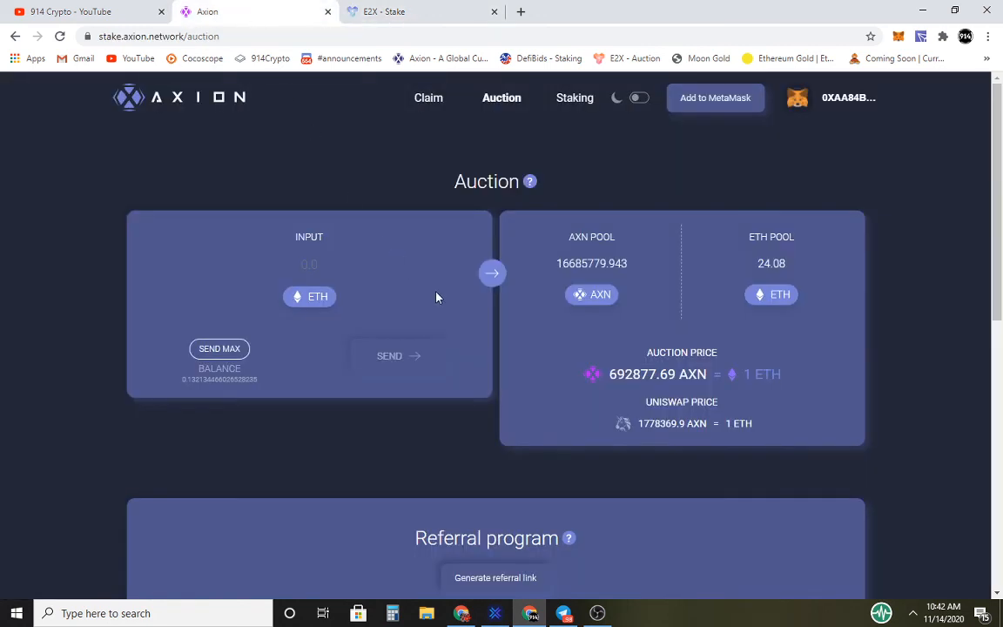
mouse_move(451, 303)
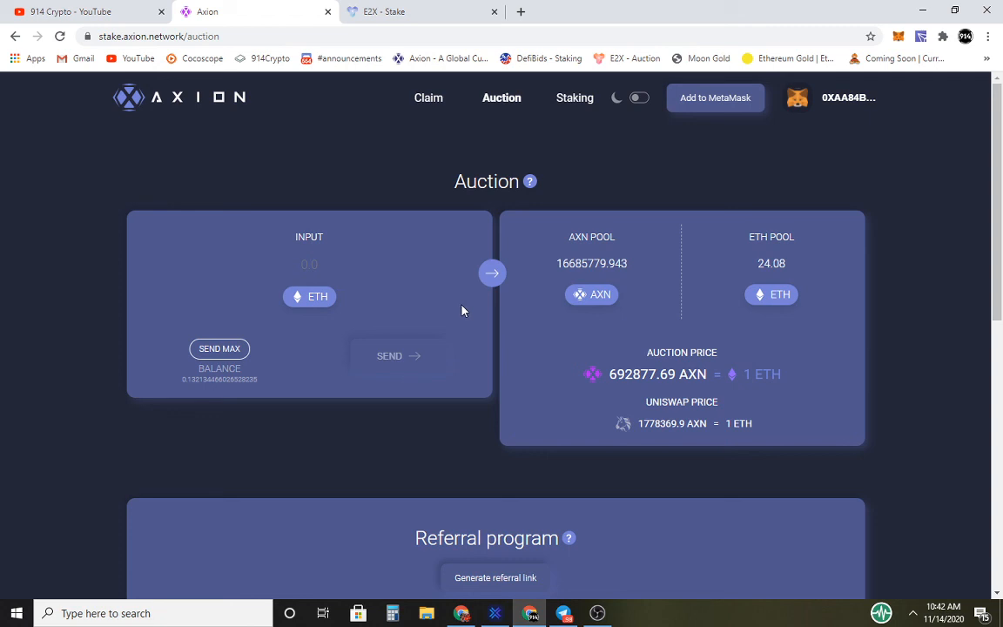
mouse_move(532, 264)
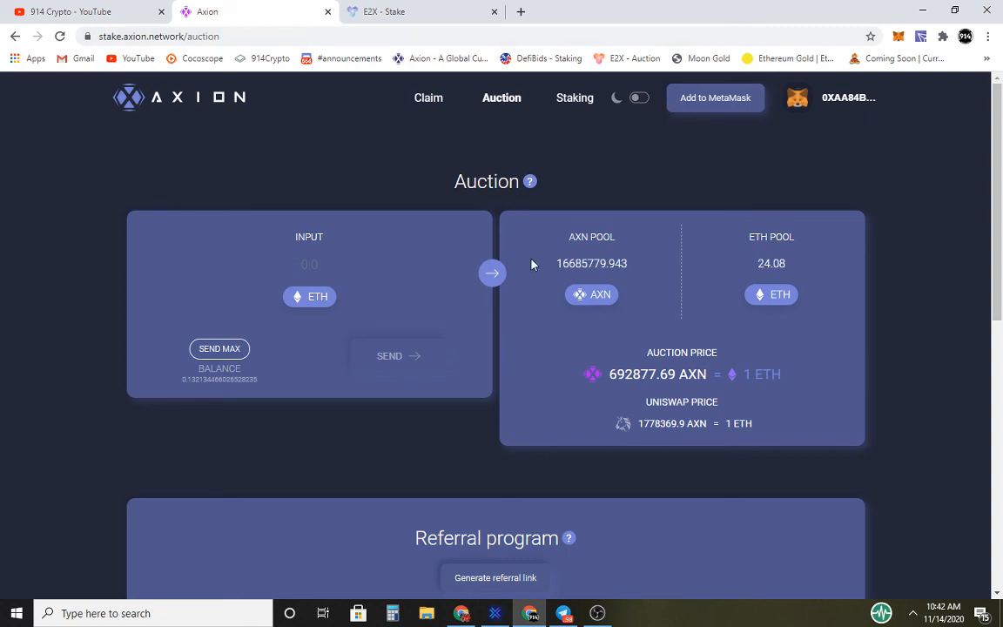
mouse_move(617, 186)
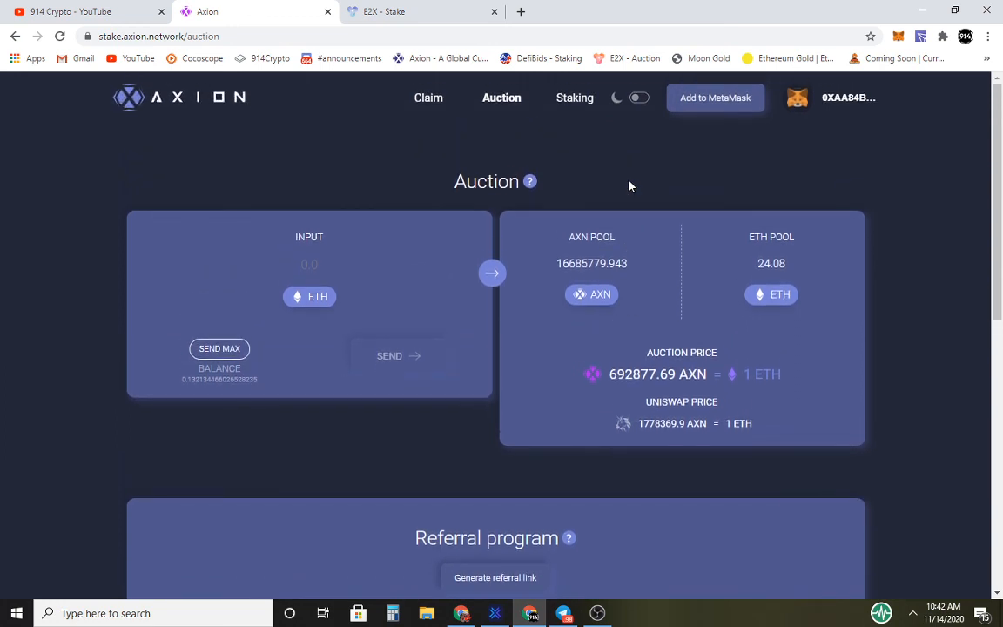
Step: Go to the 914 Crypto YouTube channel tab
click(78, 10)
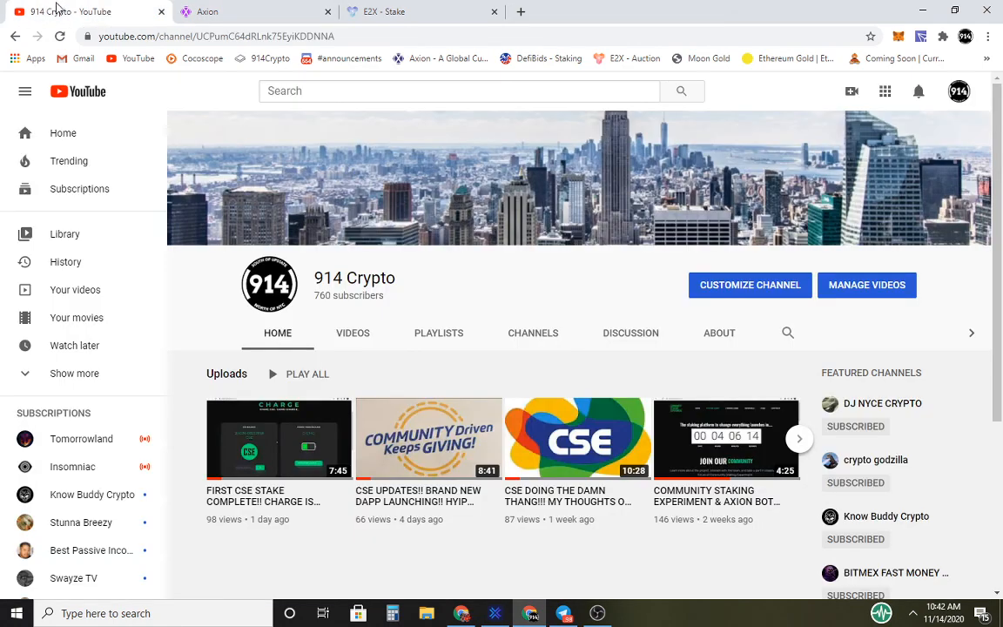
mouse_move(494, 341)
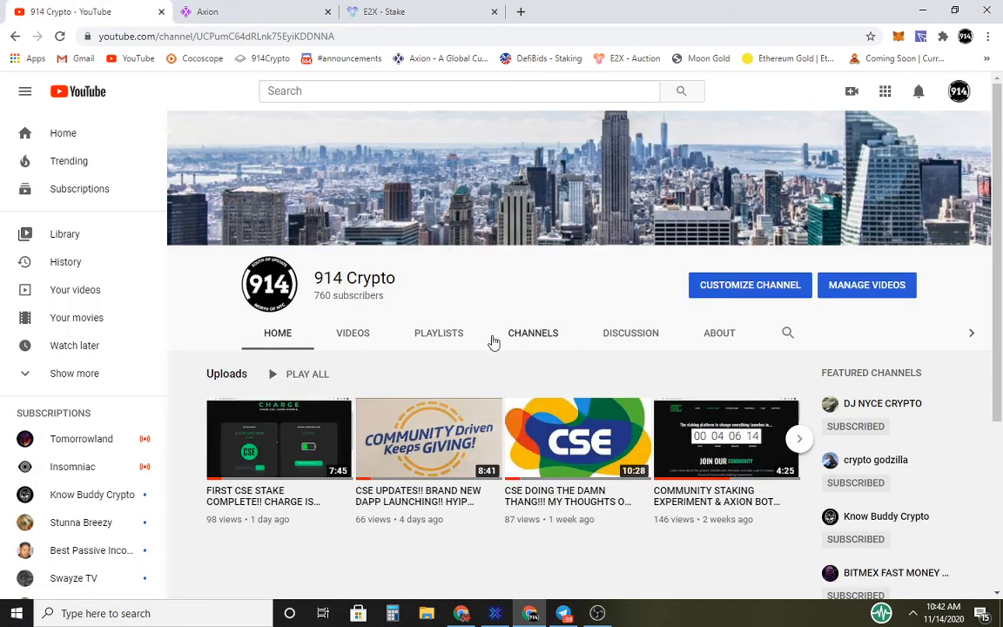